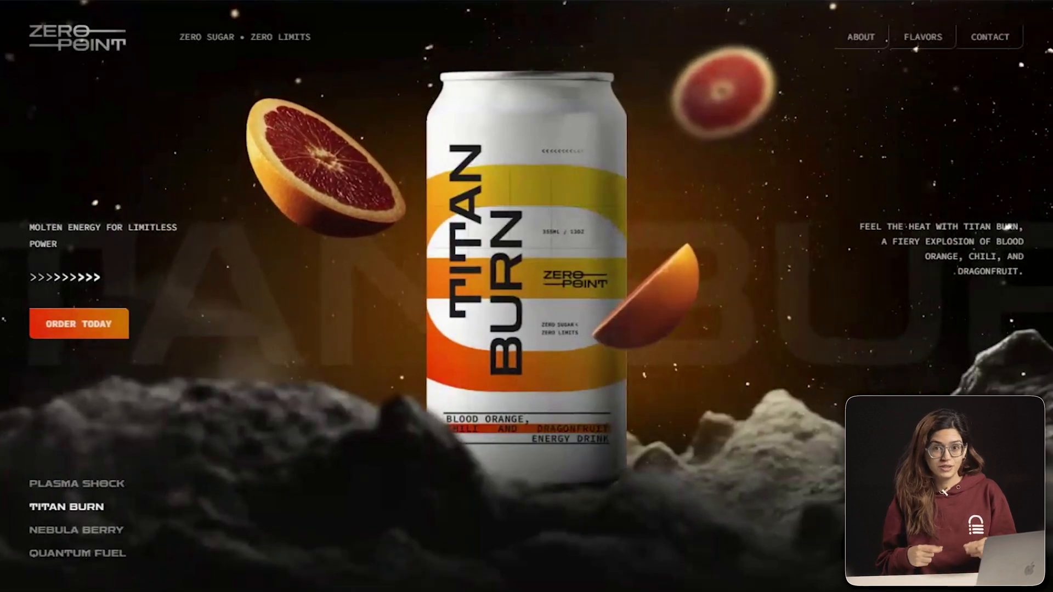
# Accept the cookie notice and scroll through the Starter, Enthusiast and Scale plan prices
pyautogui.click(76, 529)
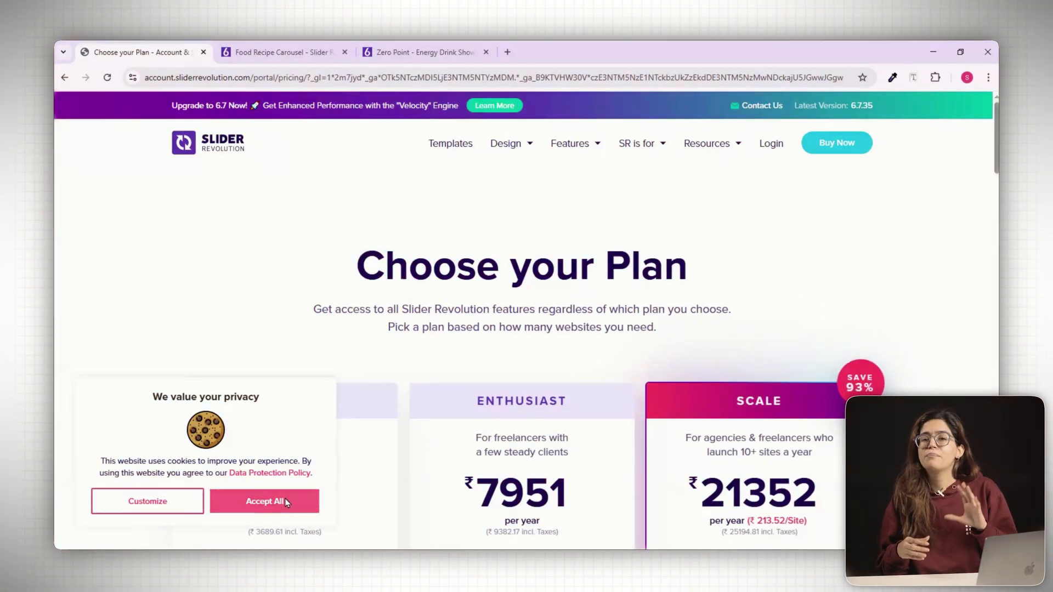
pyautogui.click(264, 501)
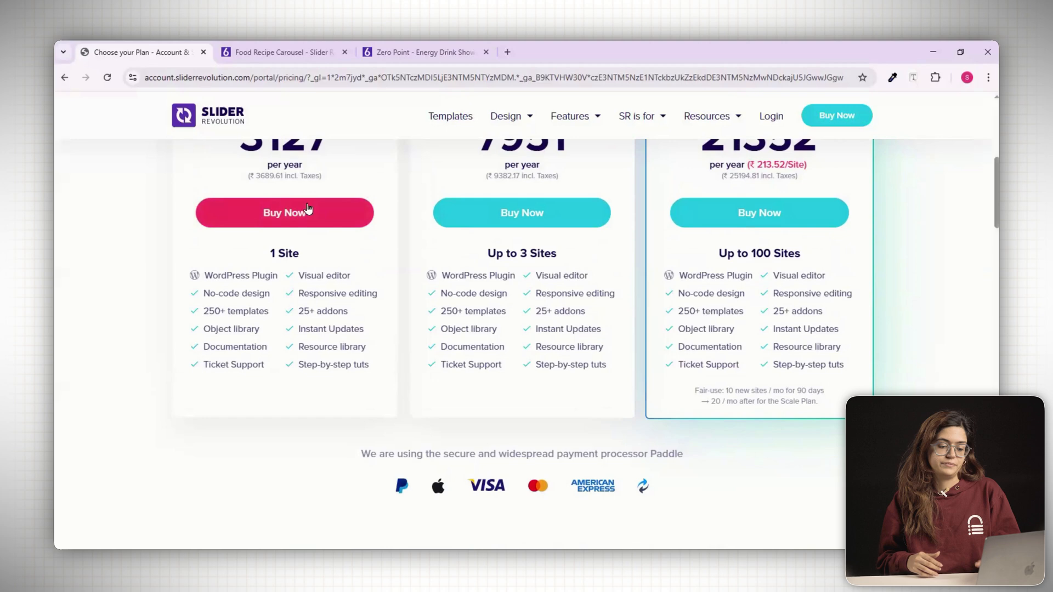
pyautogui.scroll(3)
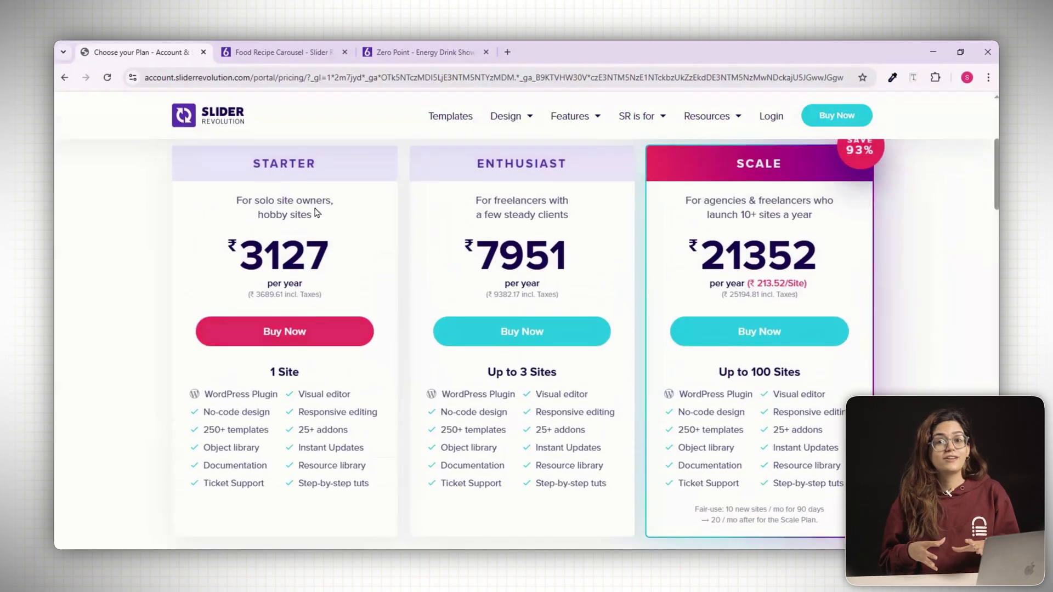
pyautogui.scroll(3)
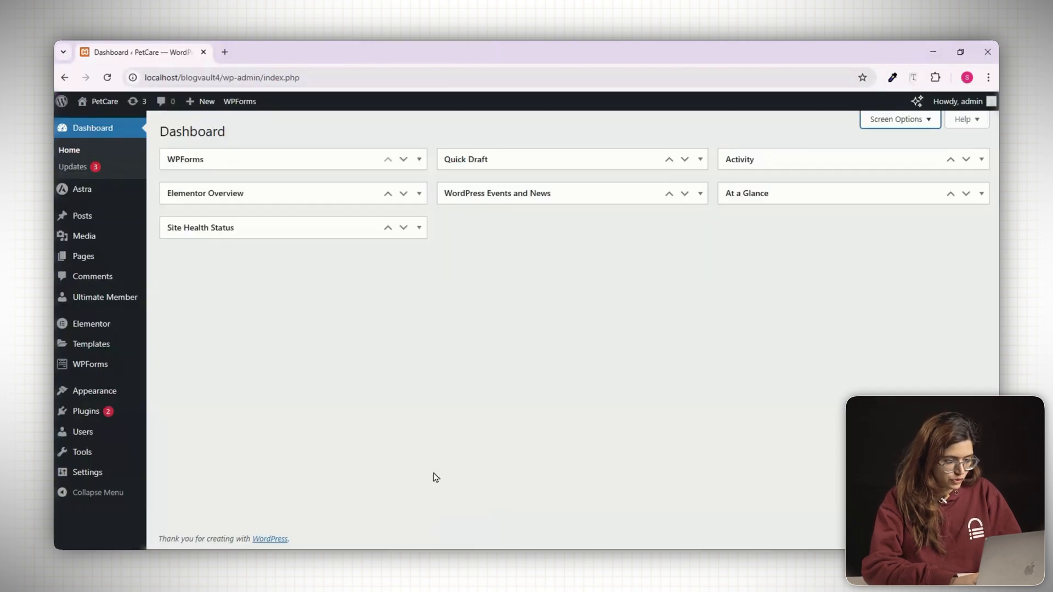
pyautogui.moveTo(85, 411)
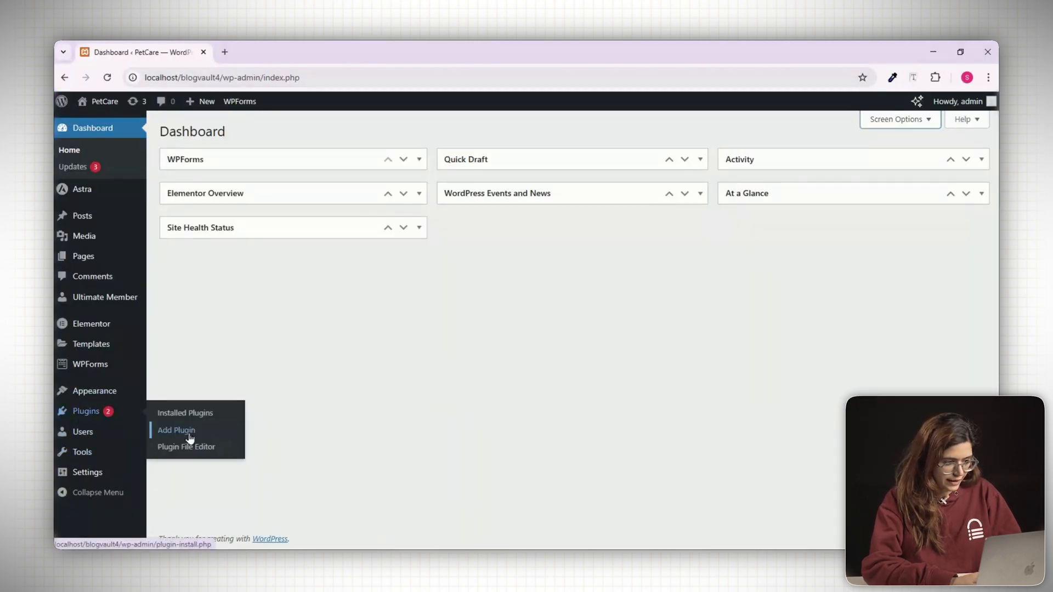
# Upload the revslider.zip plugin package and activate Slider Revolution
pyautogui.click(176, 430)
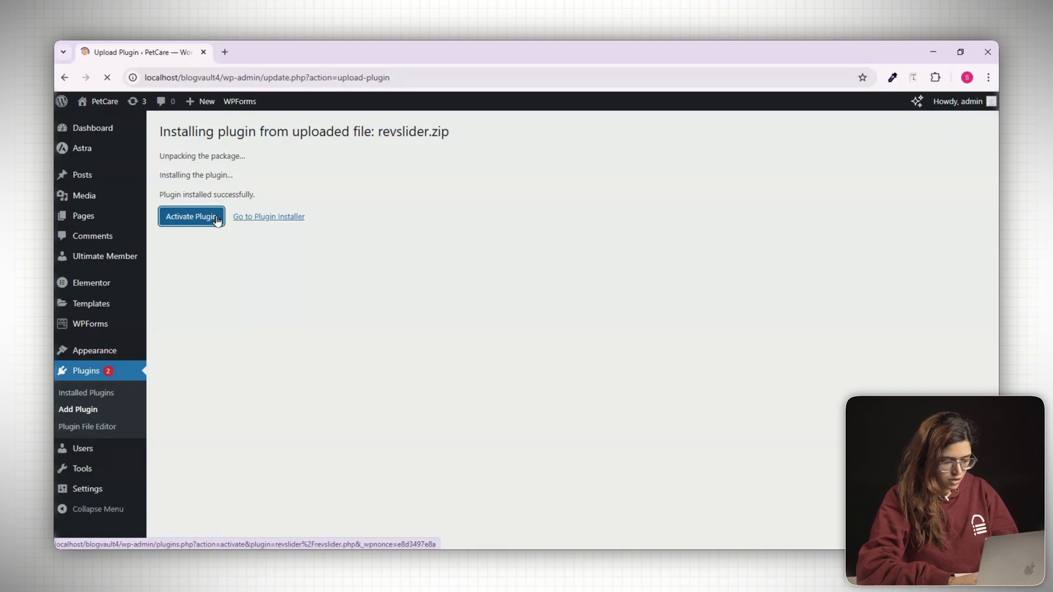
pyautogui.click(191, 217)
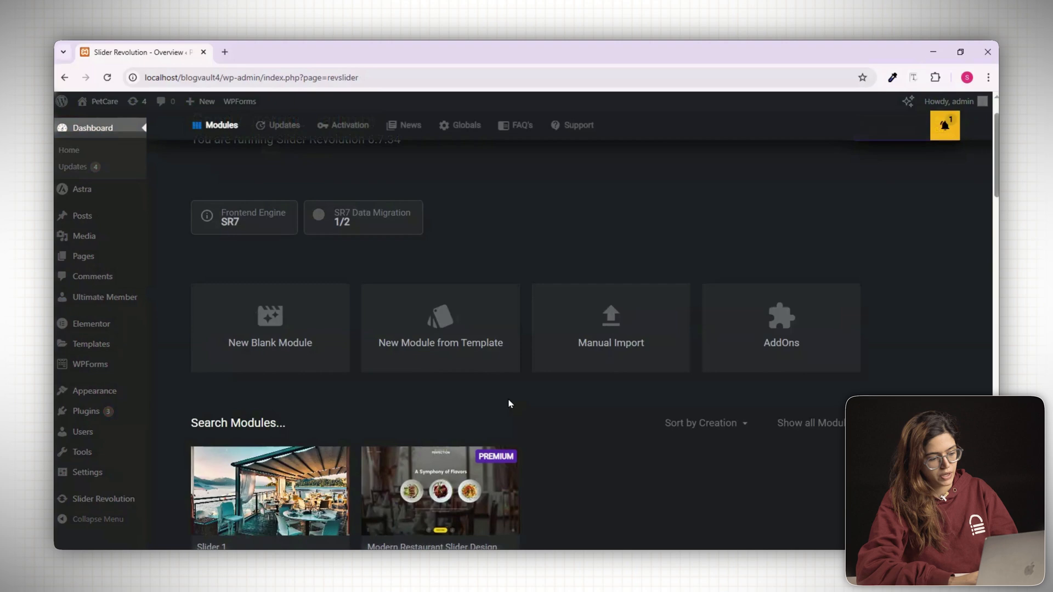
pyautogui.scroll(-3)
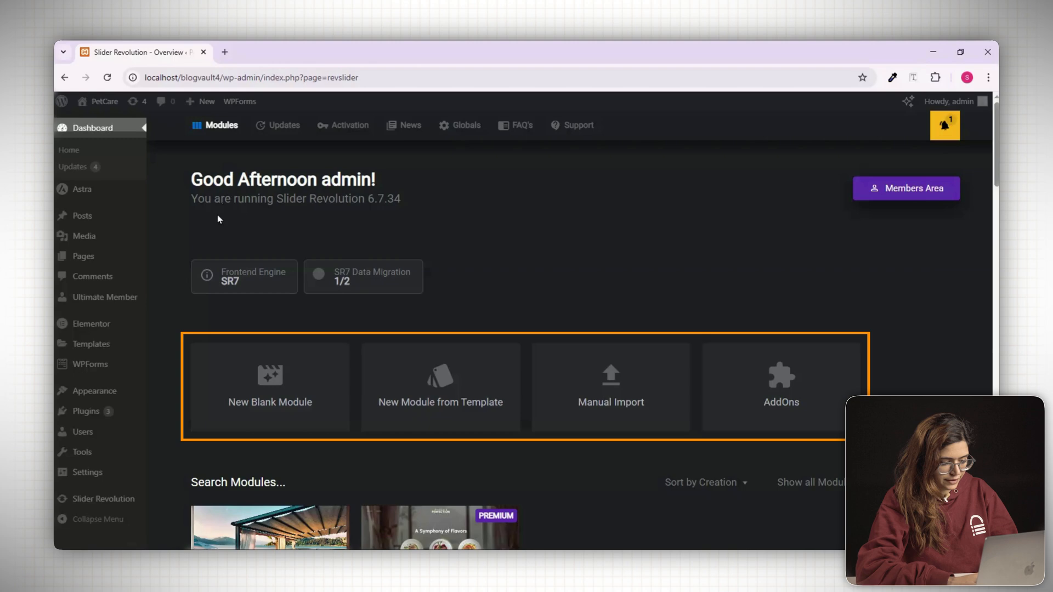
pyautogui.moveTo(349, 229)
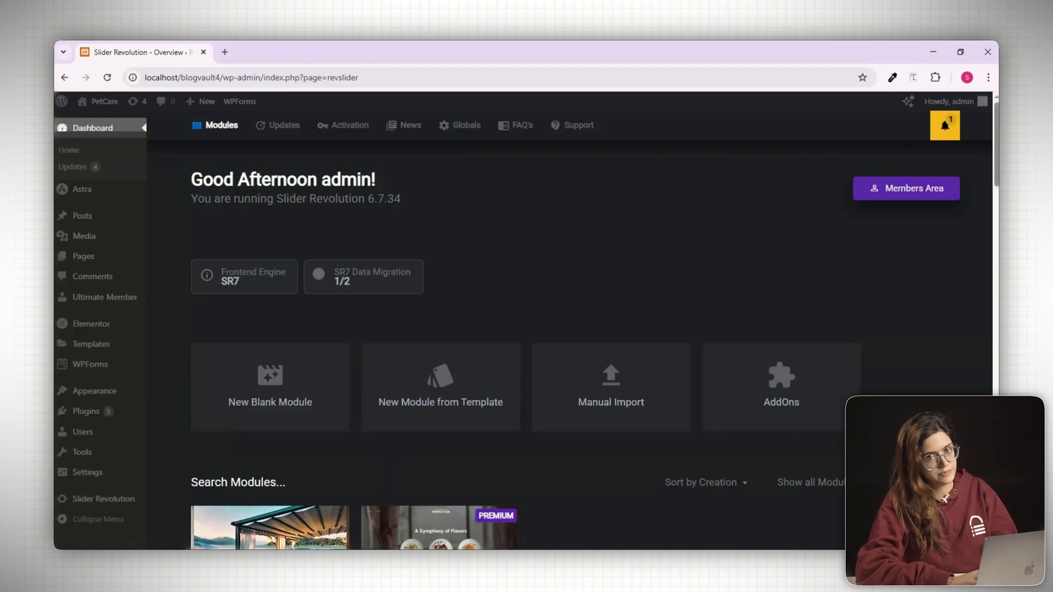
# Create a new blank module 'Slider 1' and choose single-layer selection mode in the editor
pyautogui.click(440, 386)
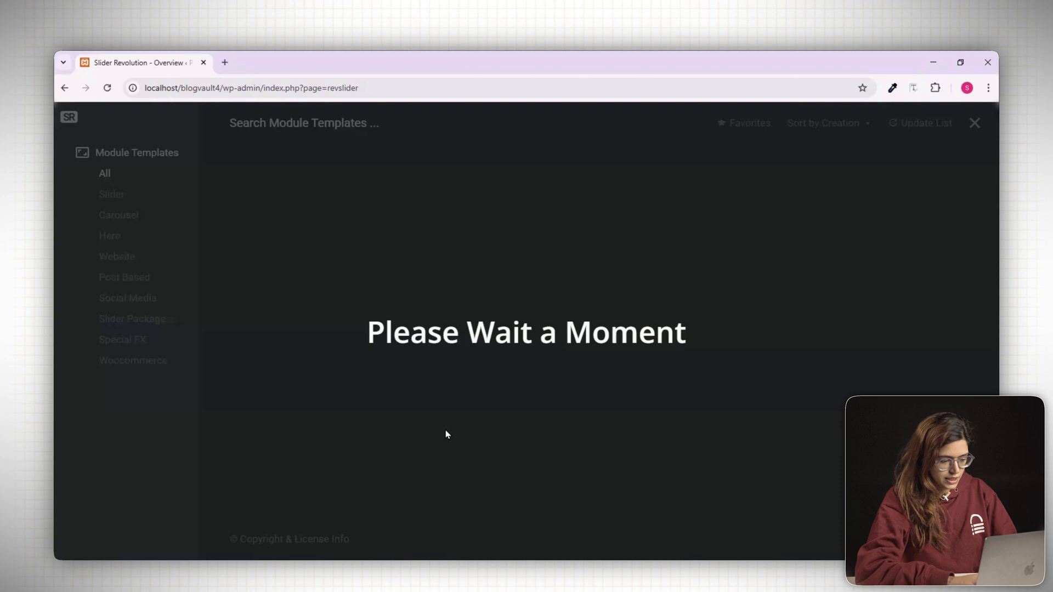
pyautogui.moveTo(462, 375)
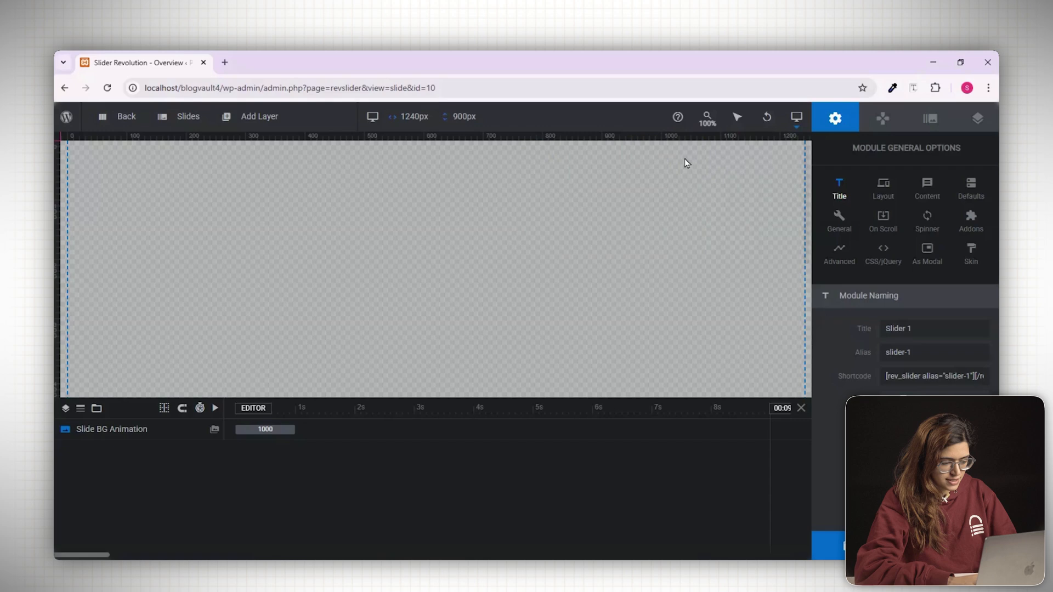
pyautogui.moveTo(438, 234)
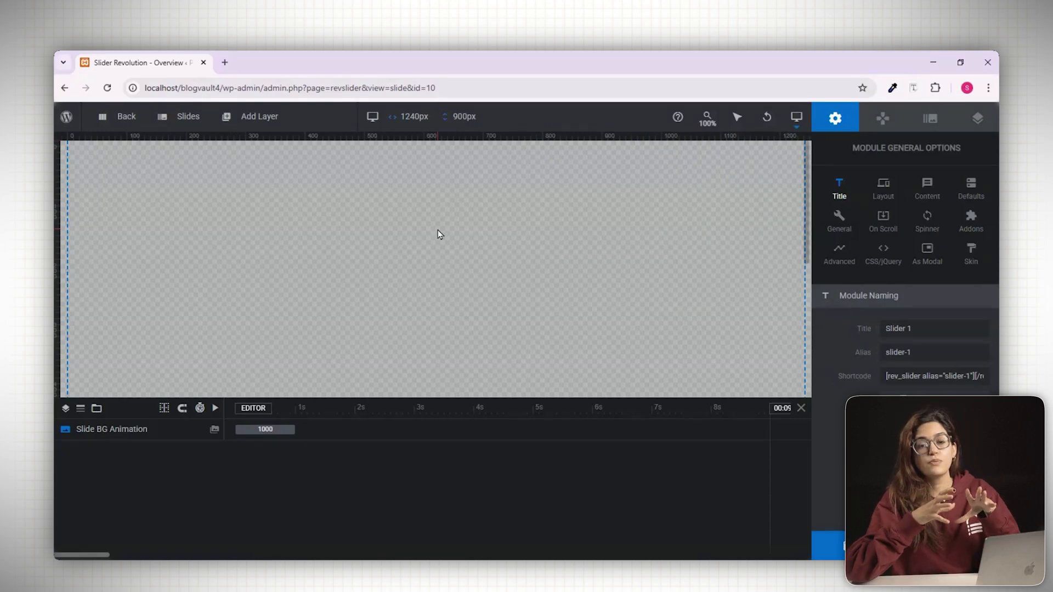
pyautogui.click(274, 429)
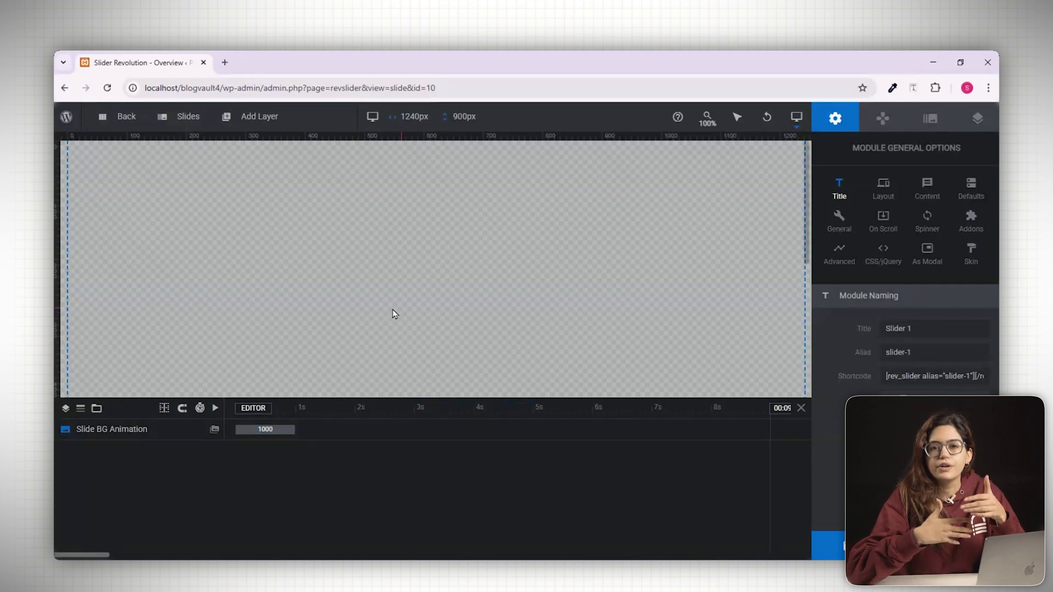
pyautogui.click(737, 116)
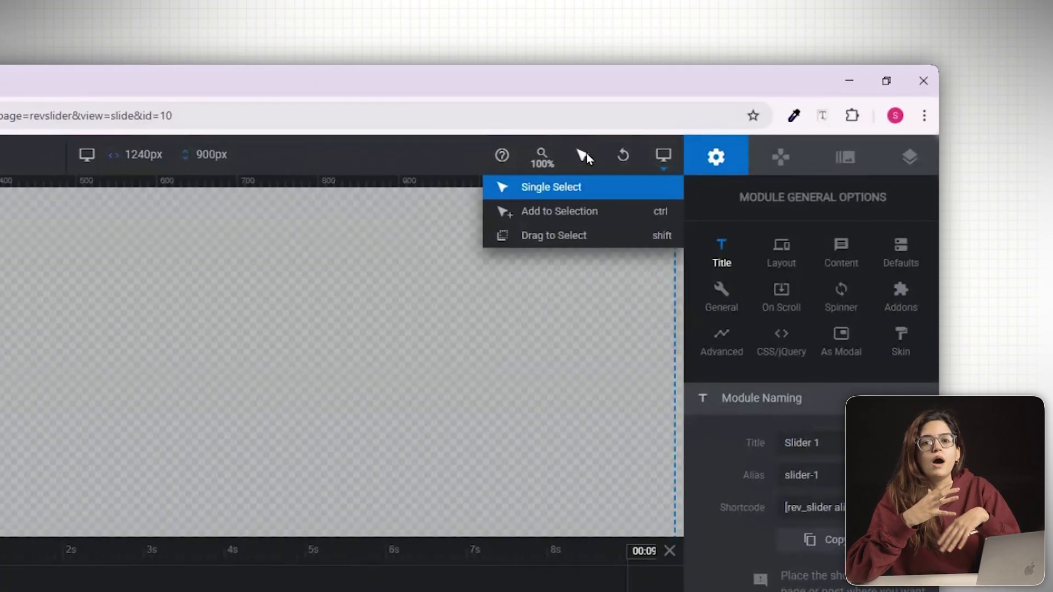
pyautogui.click(663, 155)
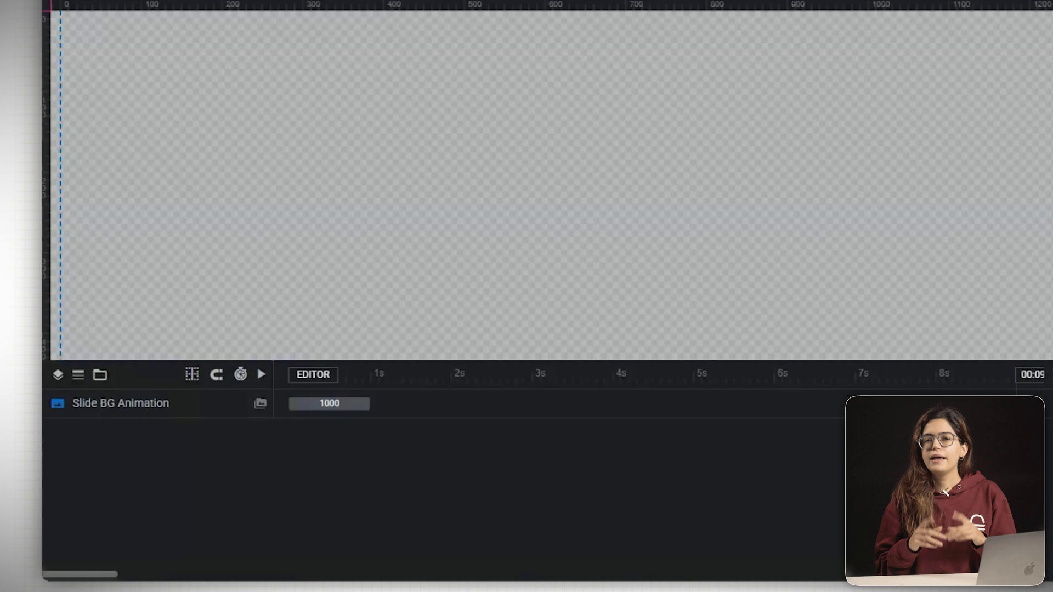
# Set the slide background type to Image and pick the sneaker store photo from the Media Library
pyautogui.click(743, 328)
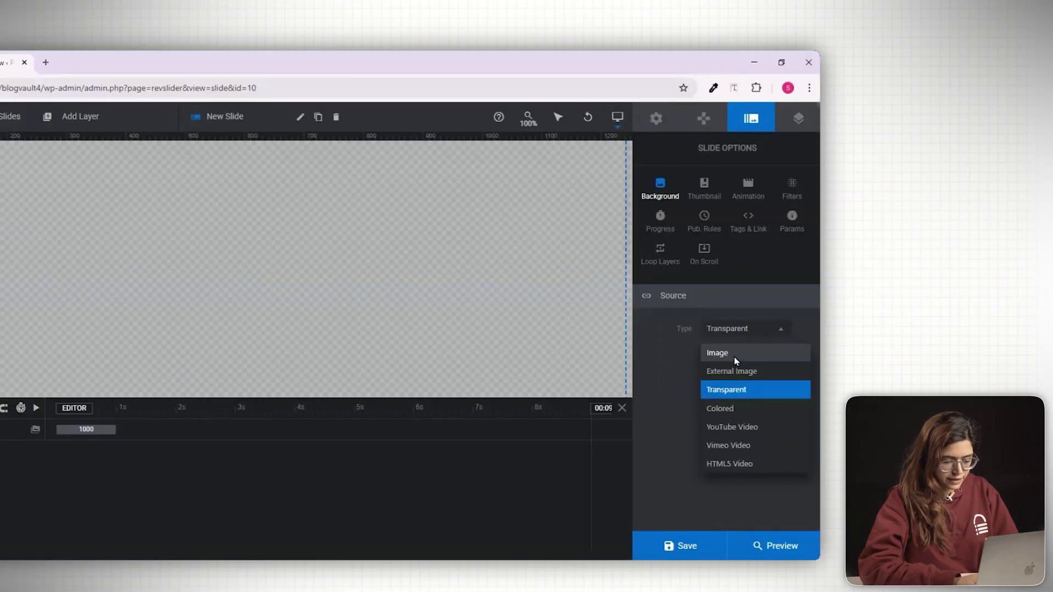
pyautogui.click(716, 352)
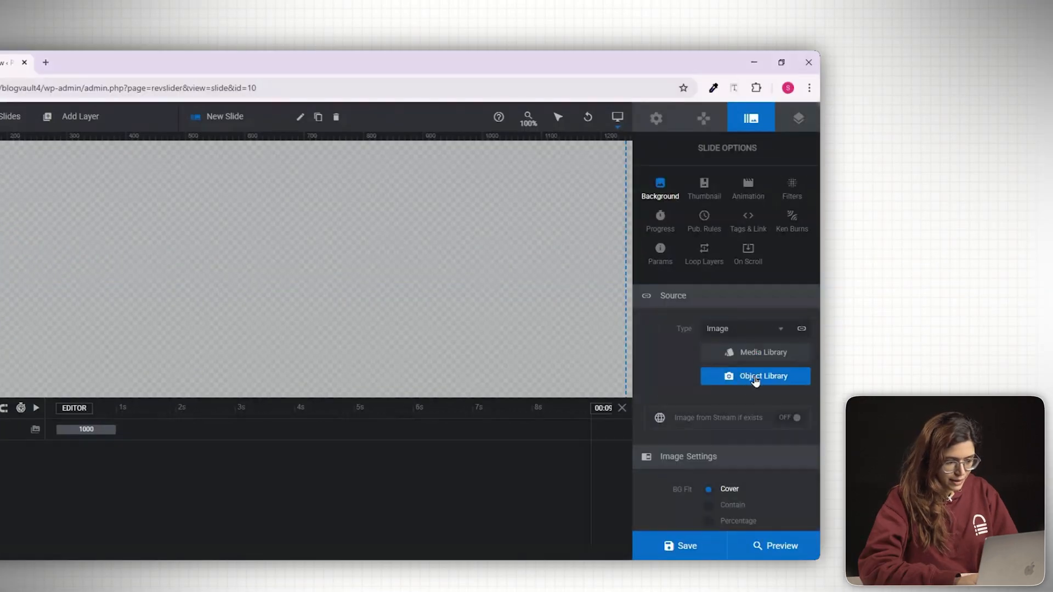
pyautogui.click(755, 352)
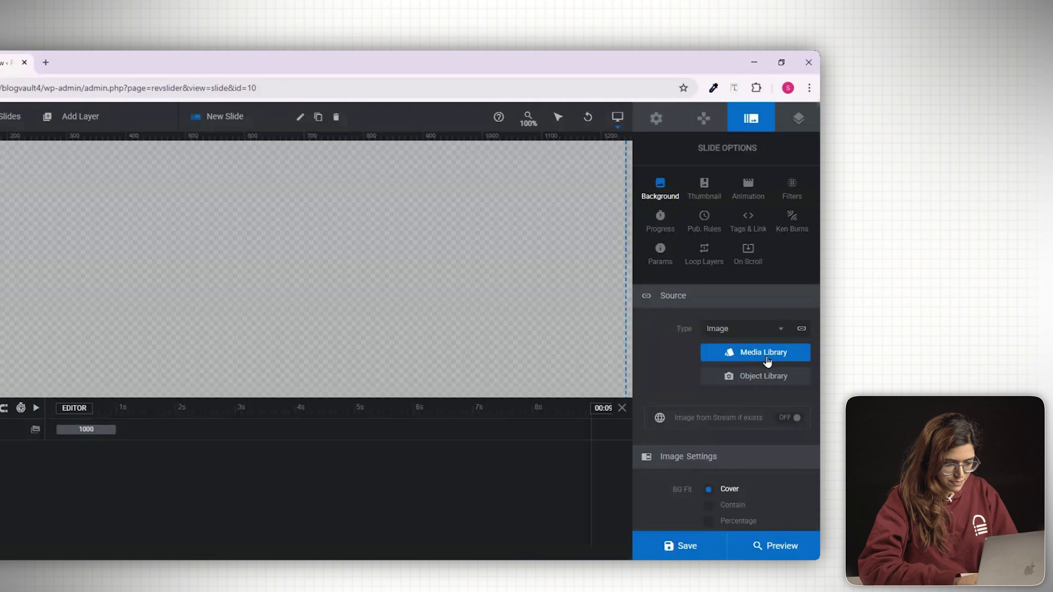
pyautogui.click(754, 352)
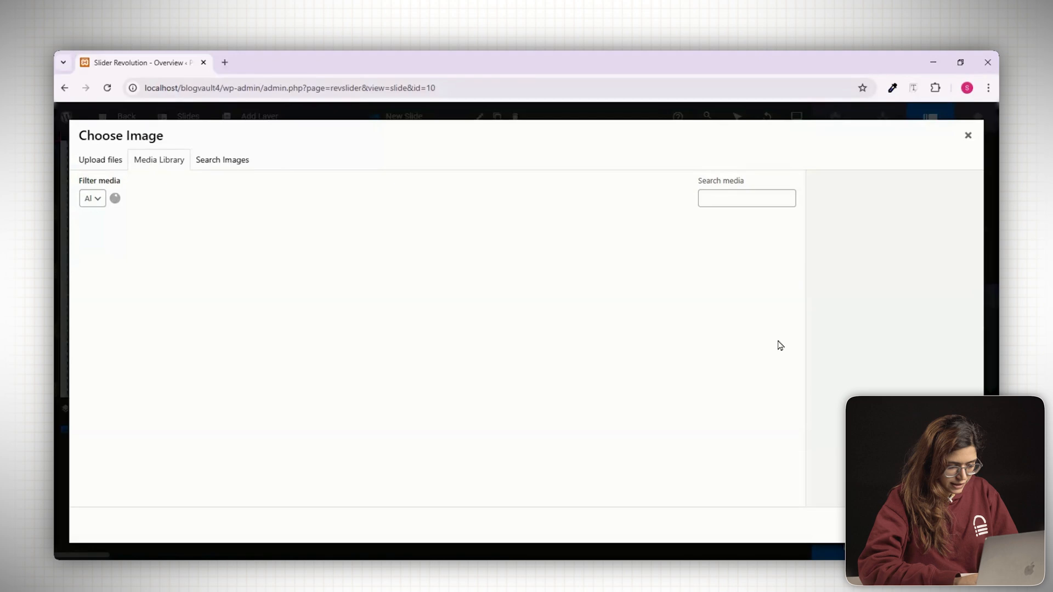
pyautogui.click(387, 348)
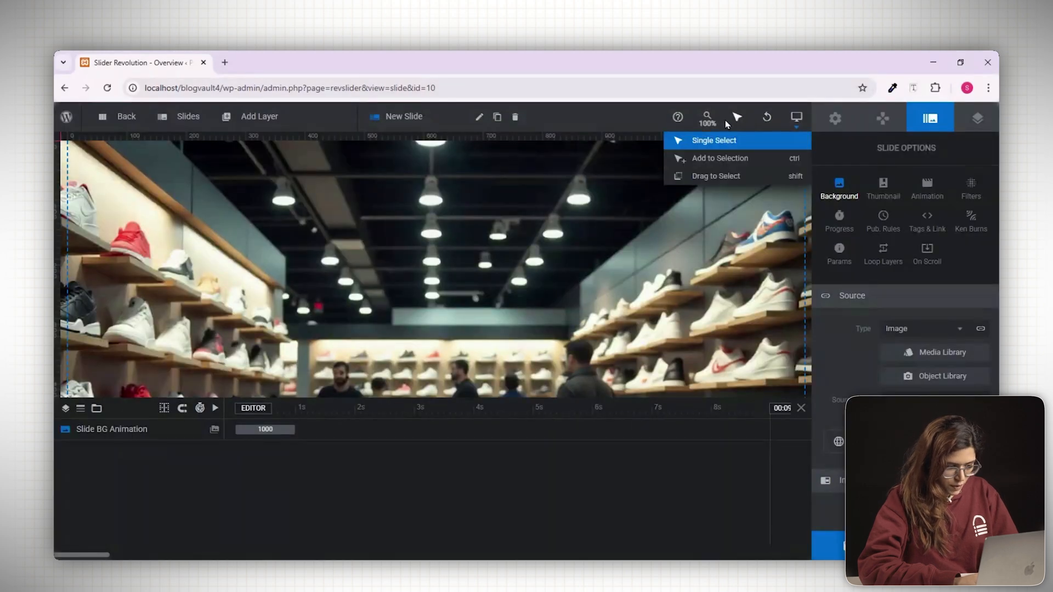
# Zoom the canvas out to 50%
pyautogui.click(707, 118)
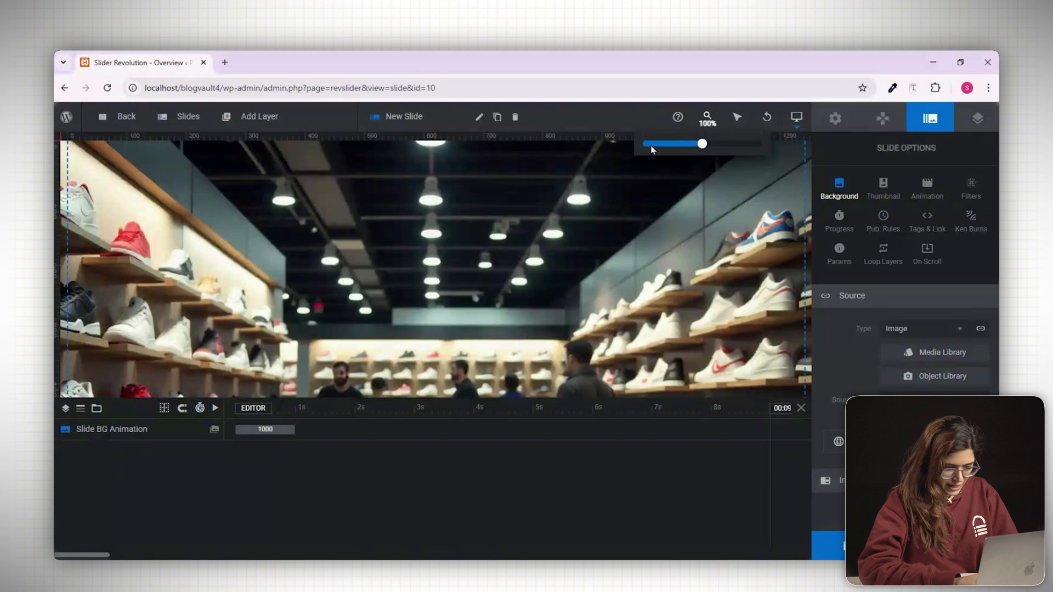
pyautogui.moveTo(702, 144); pyautogui.dragTo(640, 143)
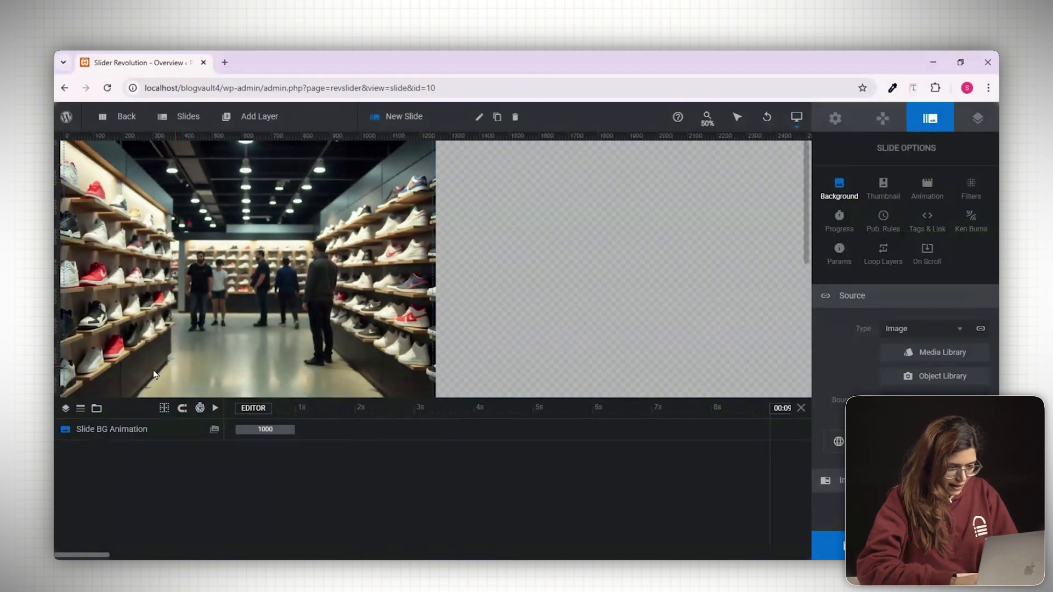
# Add a shape layer and align it centred horizontally at the bottom of the slide
pyautogui.click(259, 116)
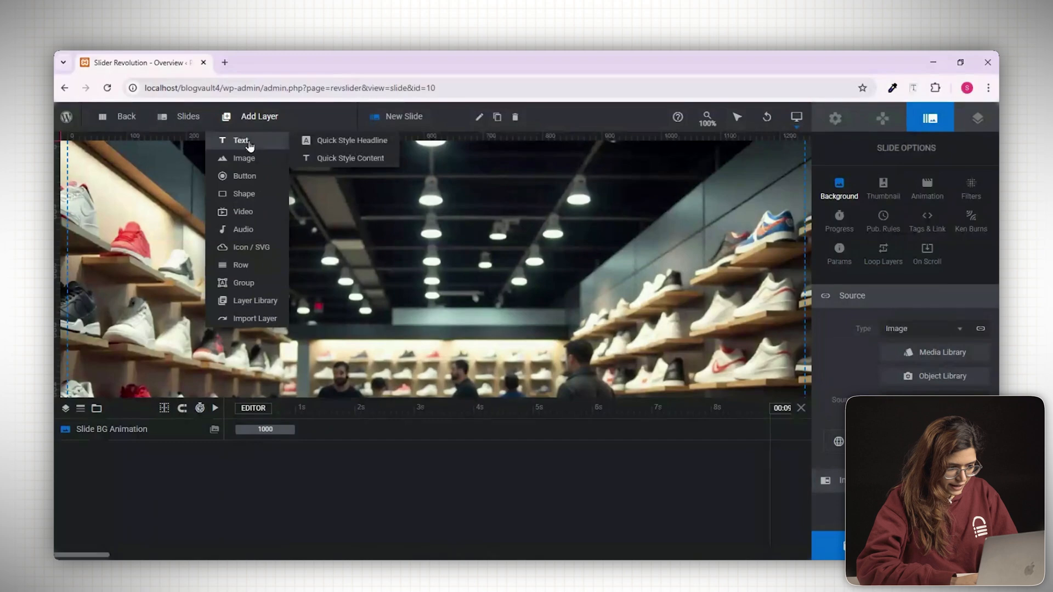
pyautogui.click(244, 193)
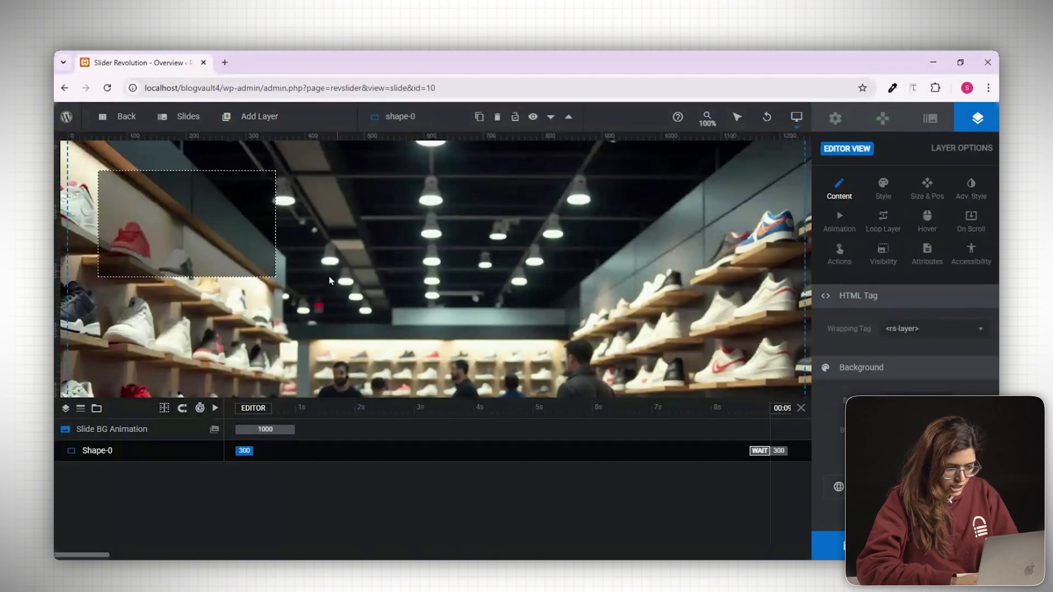
pyautogui.click(188, 225)
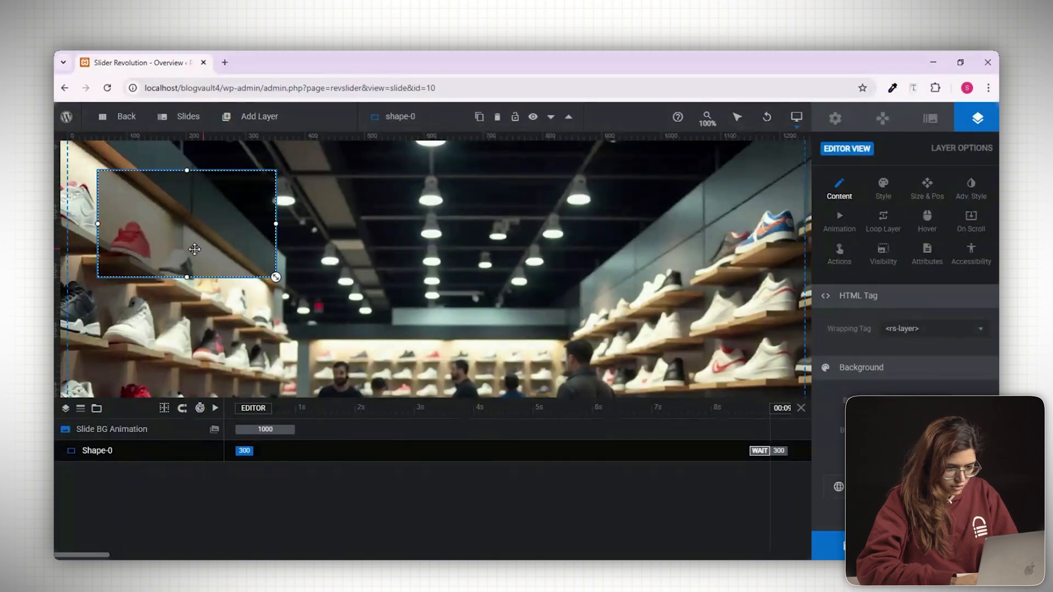
pyautogui.click(927, 188)
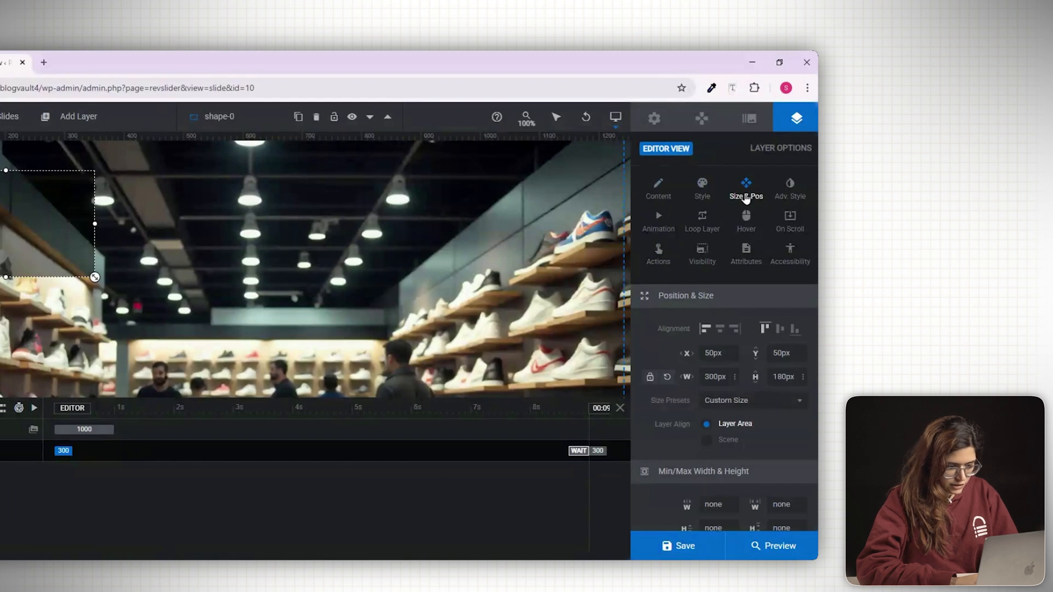
pyautogui.click(763, 328)
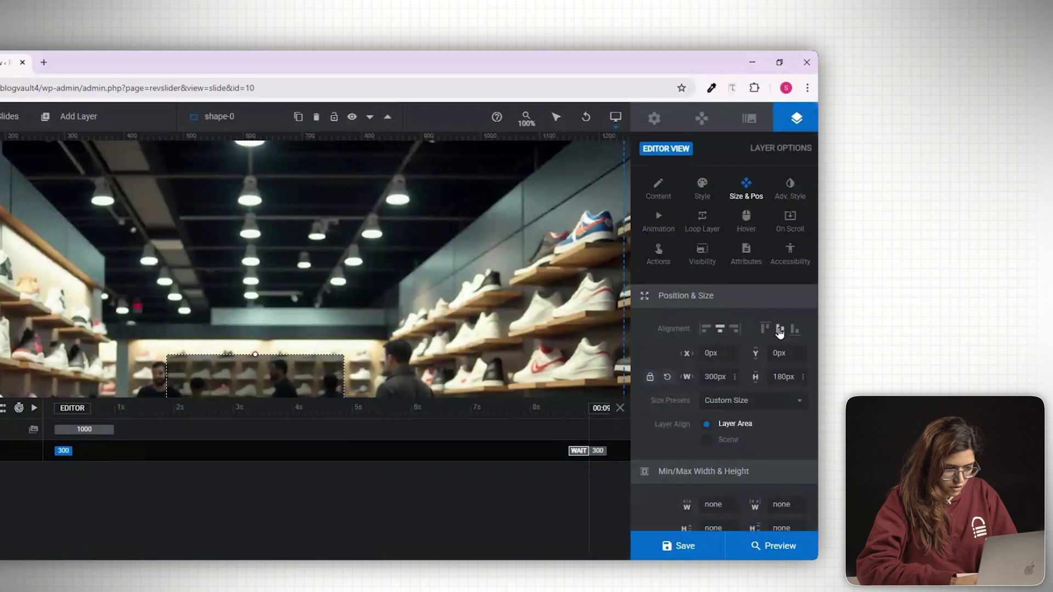
pyautogui.click(752, 282)
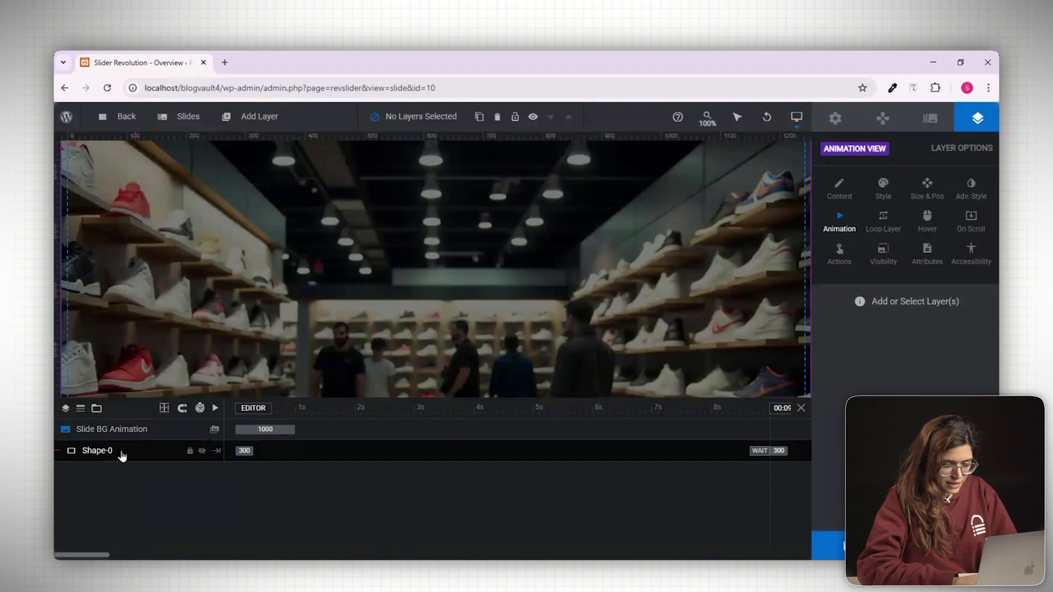
# Select Shape-0 and preview the slide's one-second background animation
pyautogui.click(97, 451)
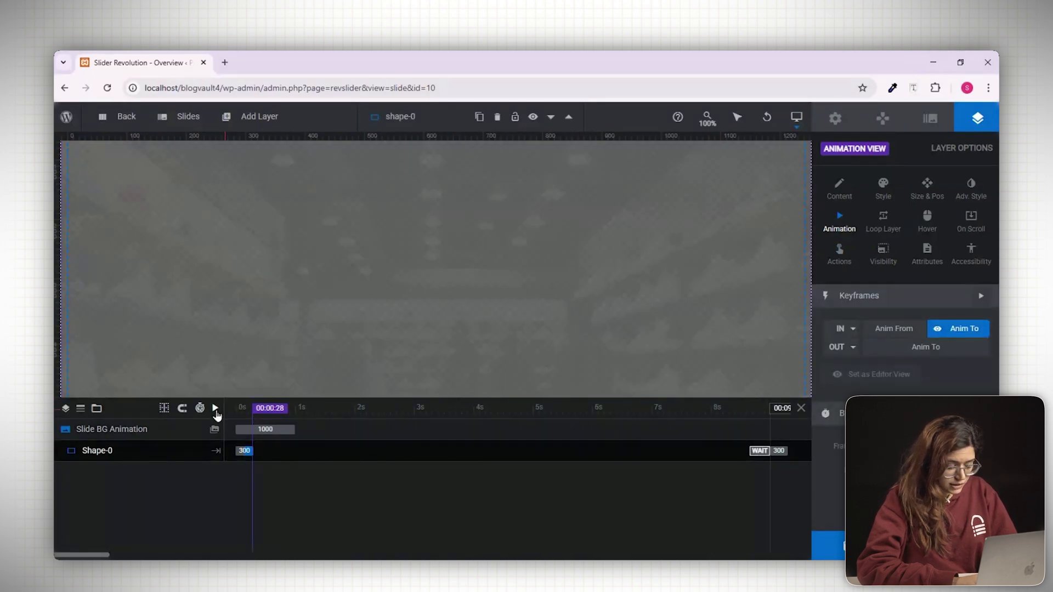
pyautogui.click(213, 408)
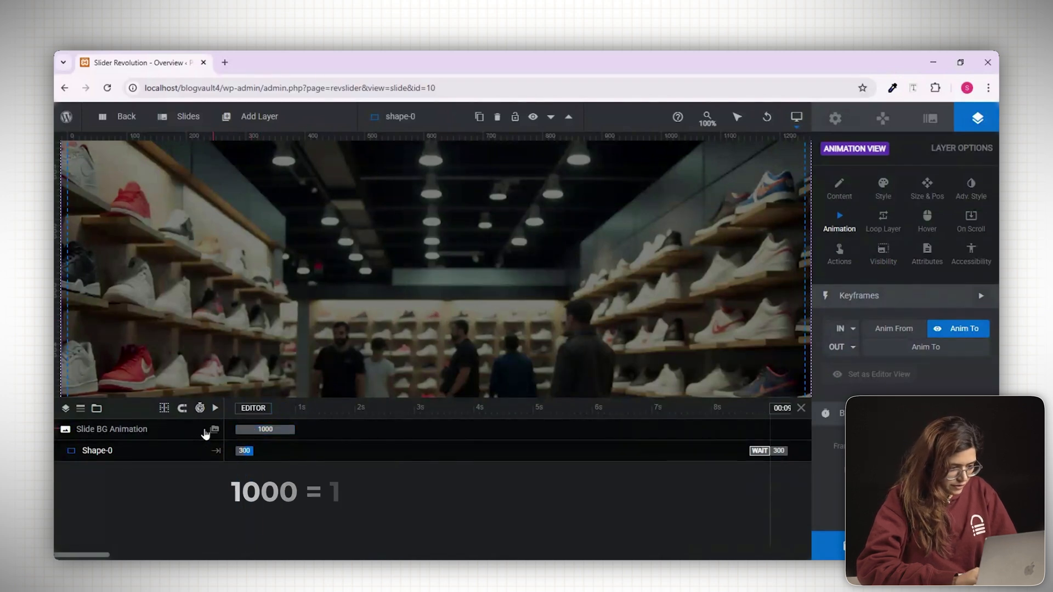
# Add a text layer for the headline, discarding the first placeholder text layer
pyautogui.click(258, 116)
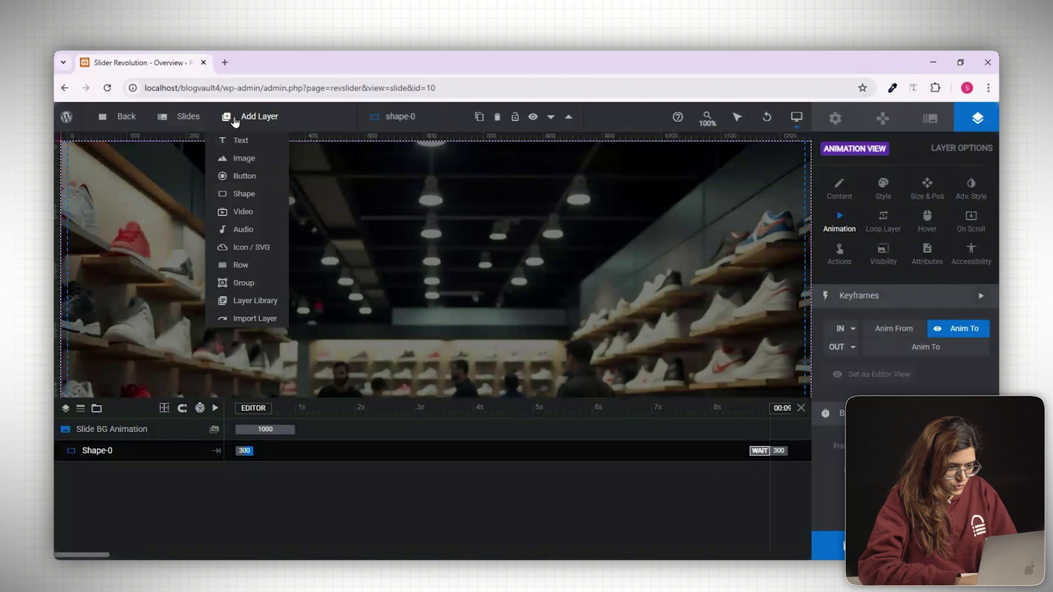
pyautogui.click(240, 140)
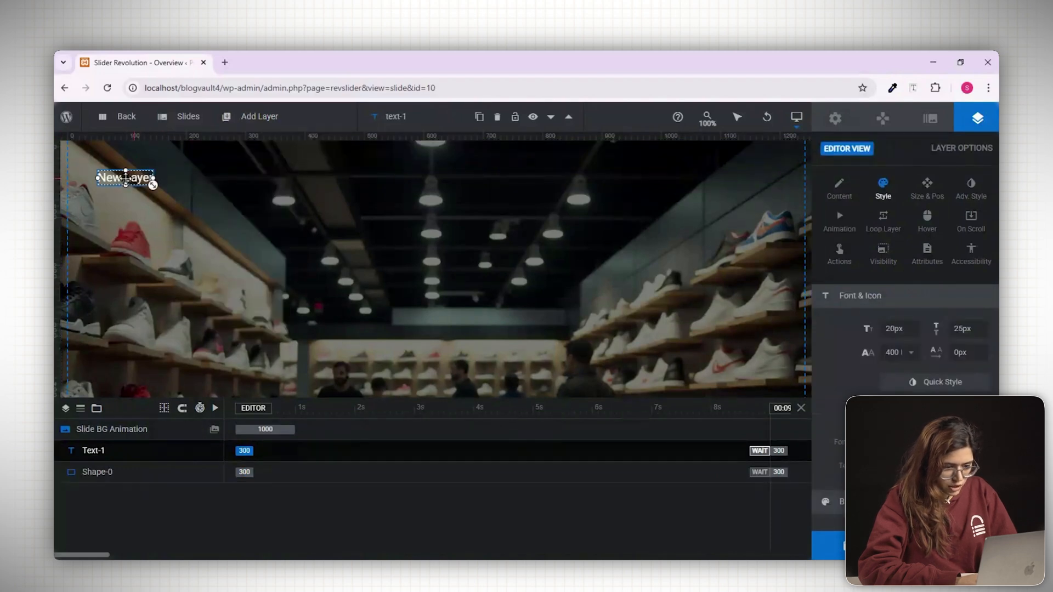
pyautogui.rightClick(124, 178)
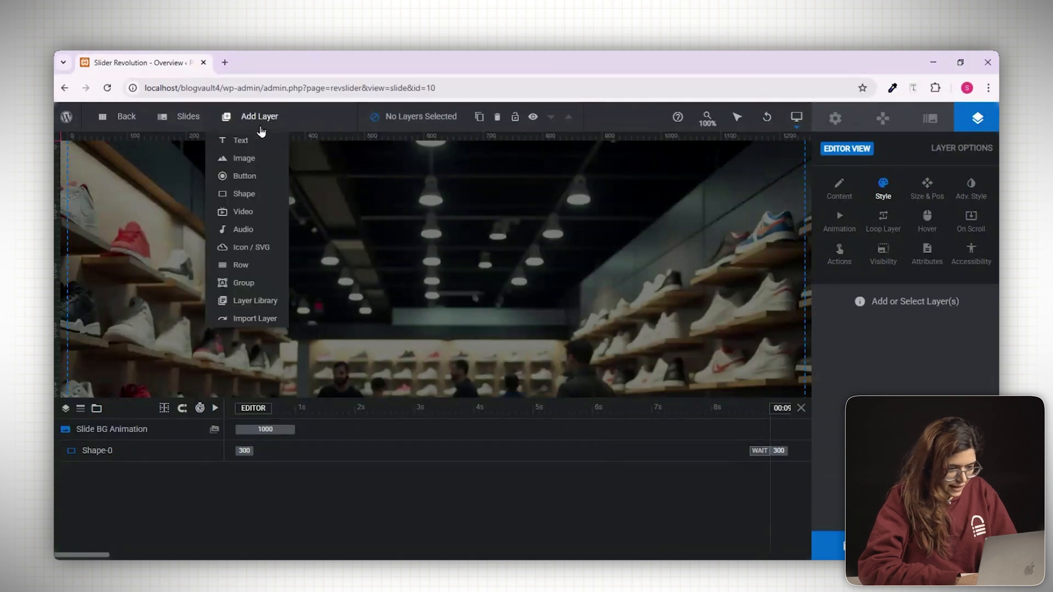
pyautogui.click(240, 140)
pyautogui.write('25% Off on Sneakers')
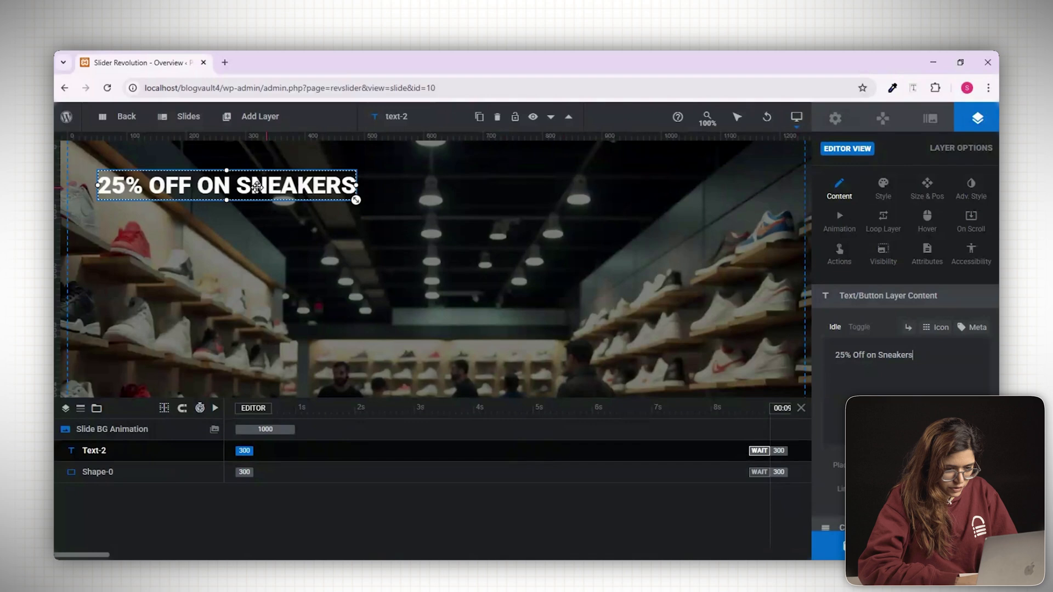
# Centre the '25% OFF ON SNEAKERS' headline near the top via Size & Pos and zoom out
pyautogui.moveTo(226, 187); pyautogui.dragTo(396, 254)
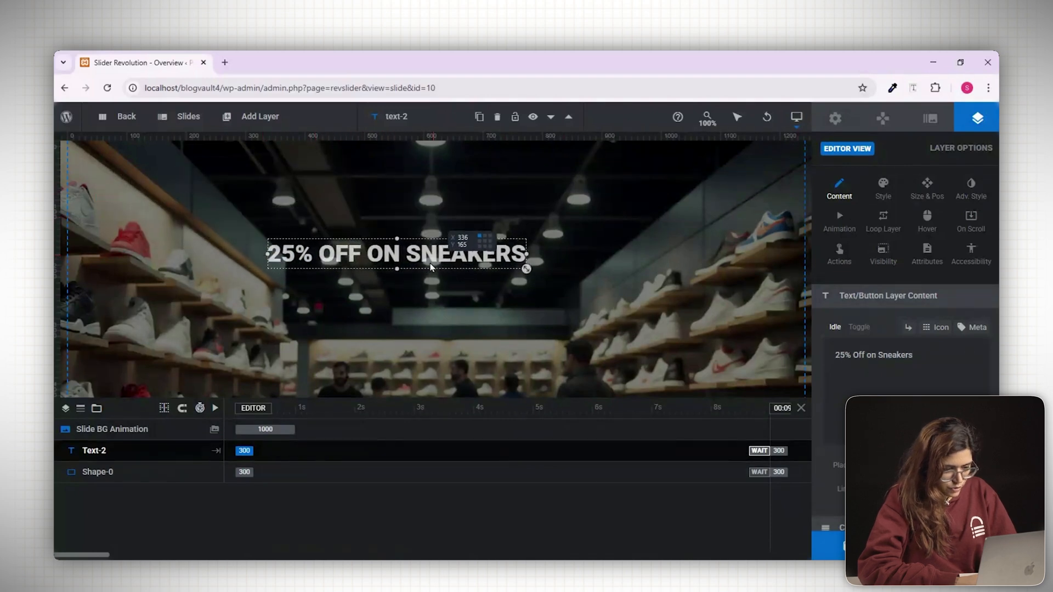
pyautogui.moveTo(396, 253); pyautogui.dragTo(473, 275)
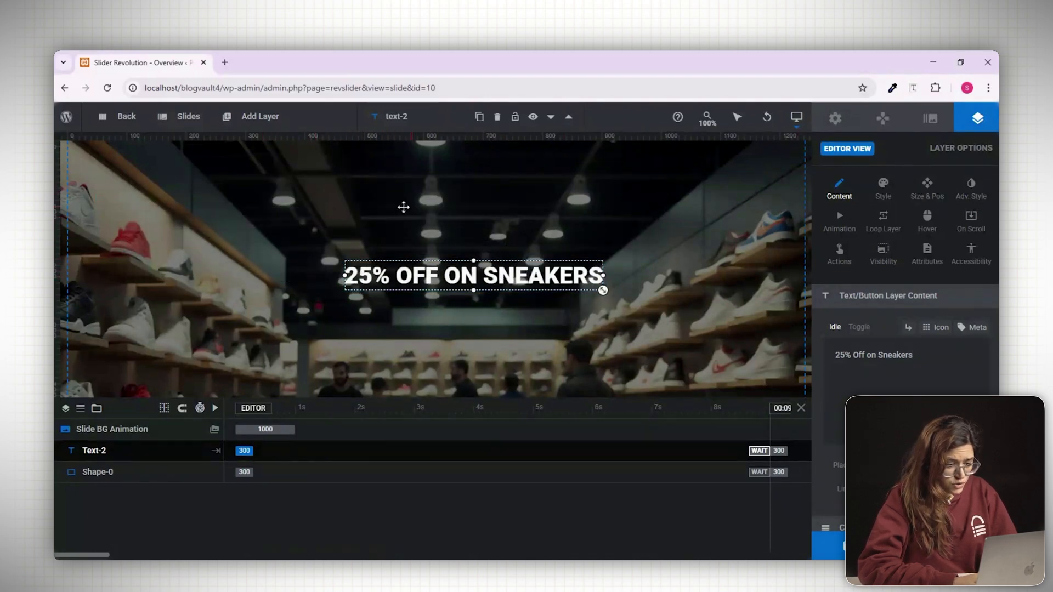
pyautogui.moveTo(838, 340)
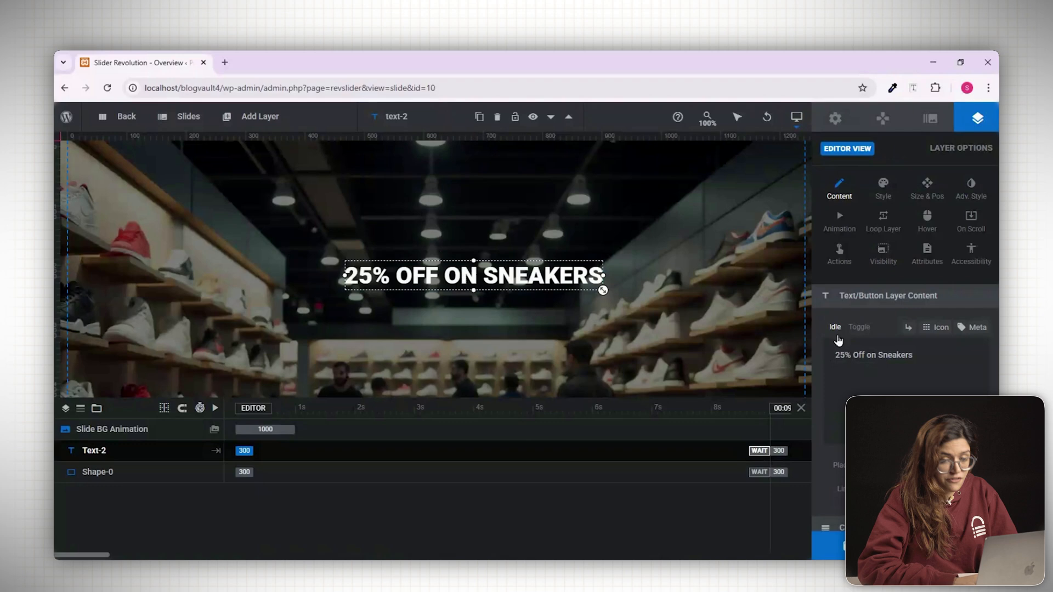
pyautogui.click(926, 186)
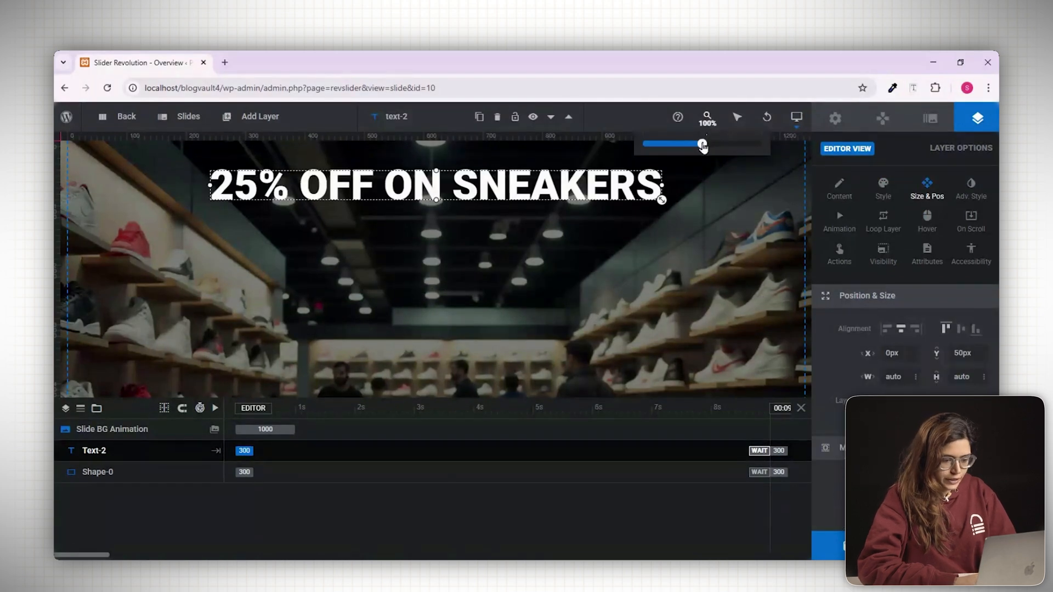
pyautogui.moveTo(703, 144); pyautogui.dragTo(641, 144)
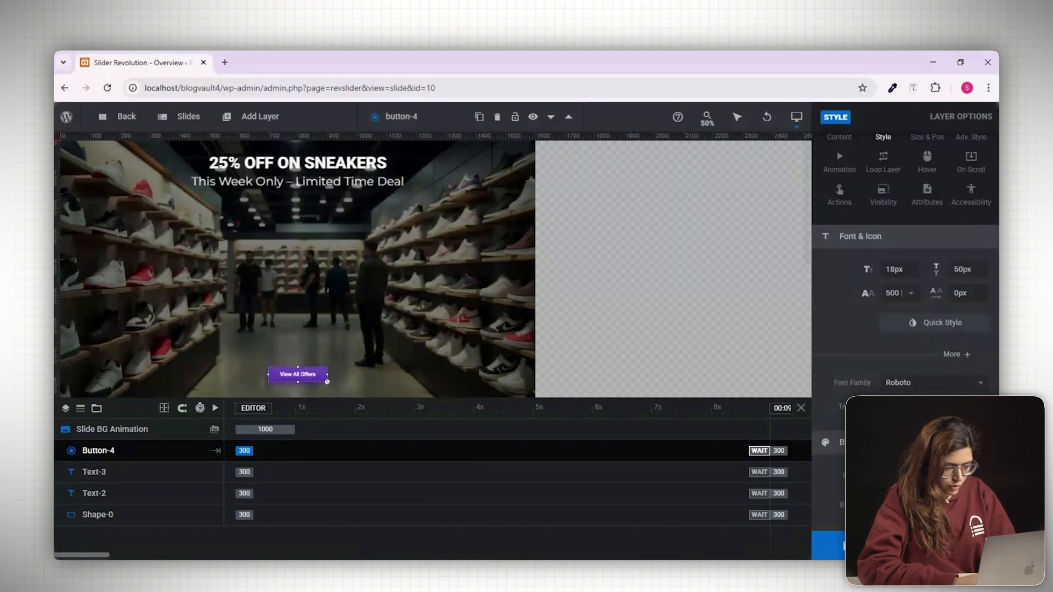
# Give the View All Offers button a Simple Link click action to /shop and preview the slider
pyautogui.click(975, 119)
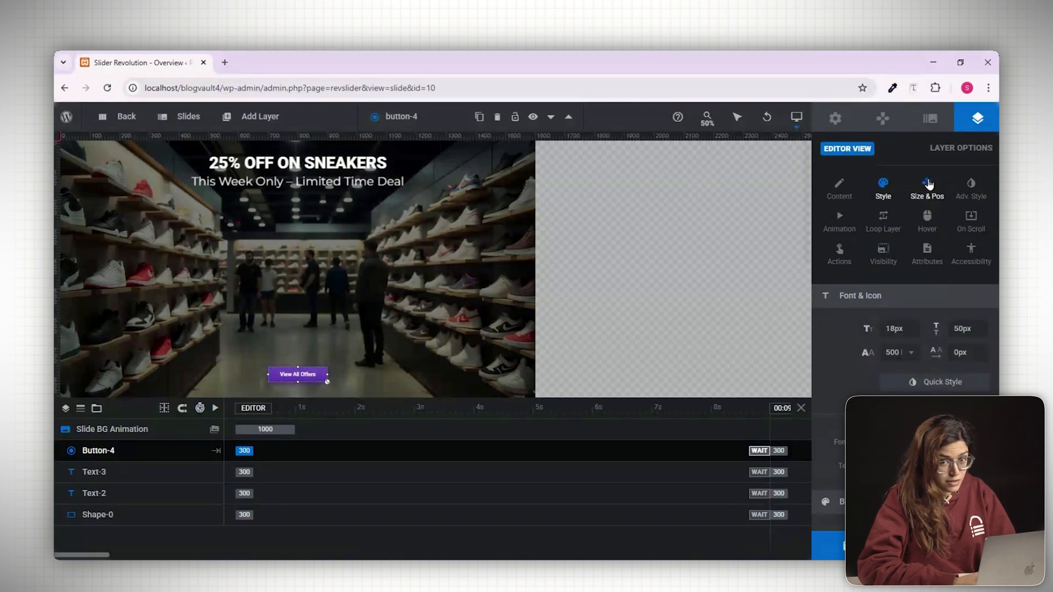
pyautogui.click(925, 187)
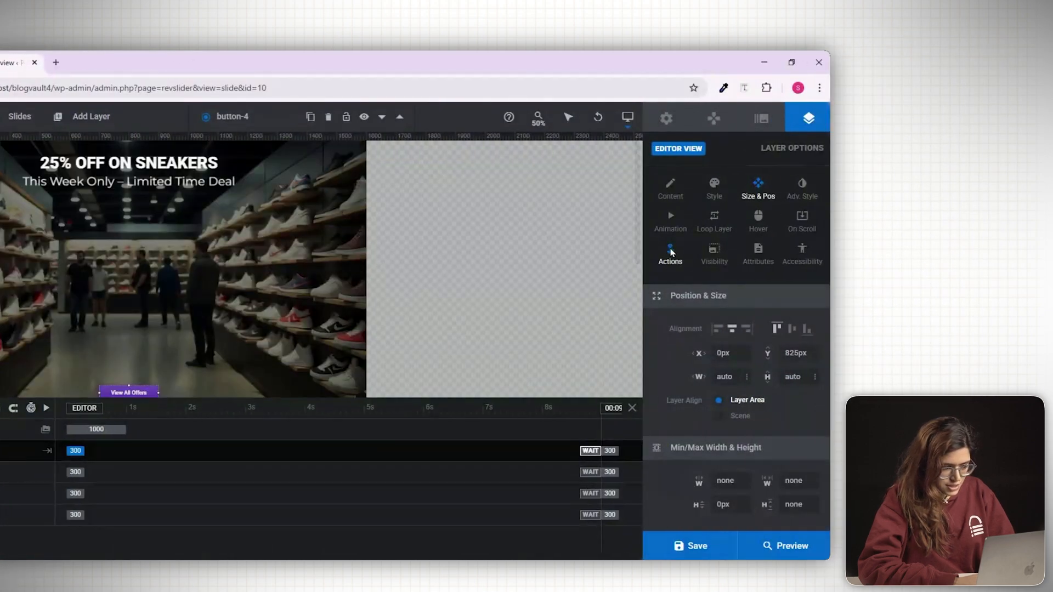
pyautogui.click(669, 256)
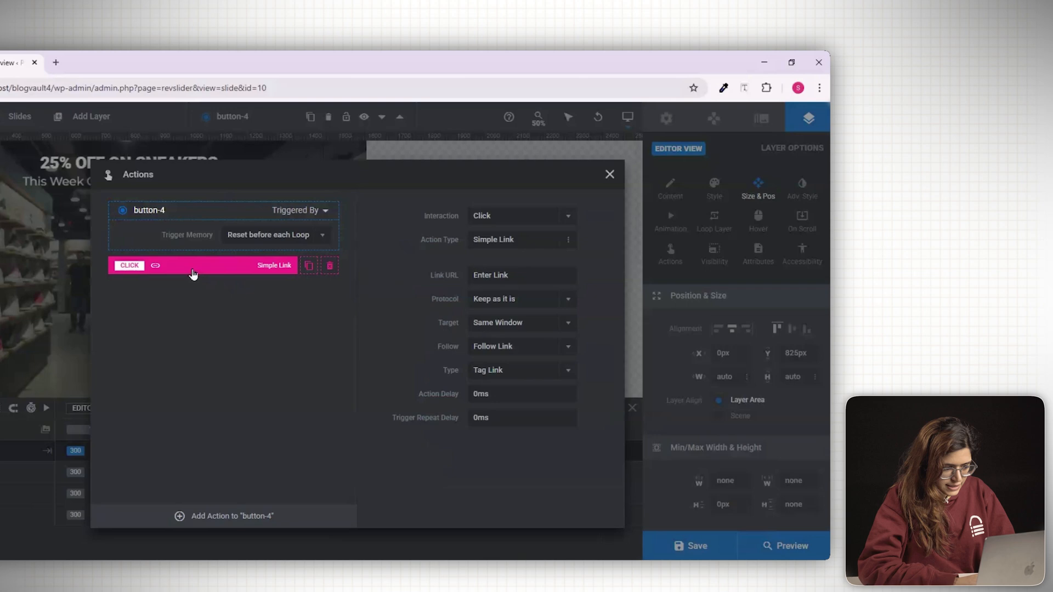
pyautogui.write('/shop')
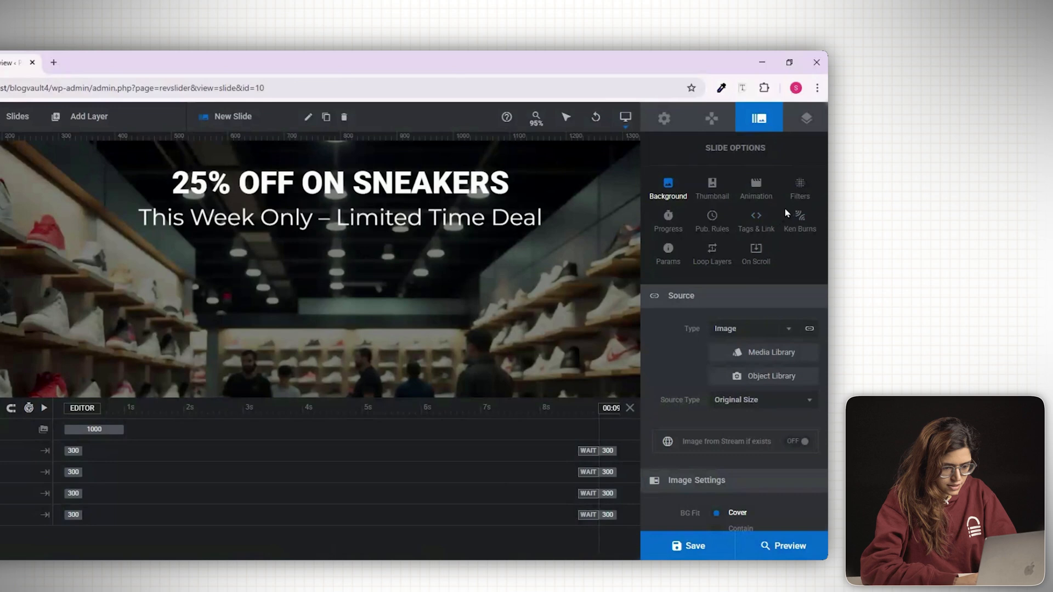
pyautogui.click(756, 188)
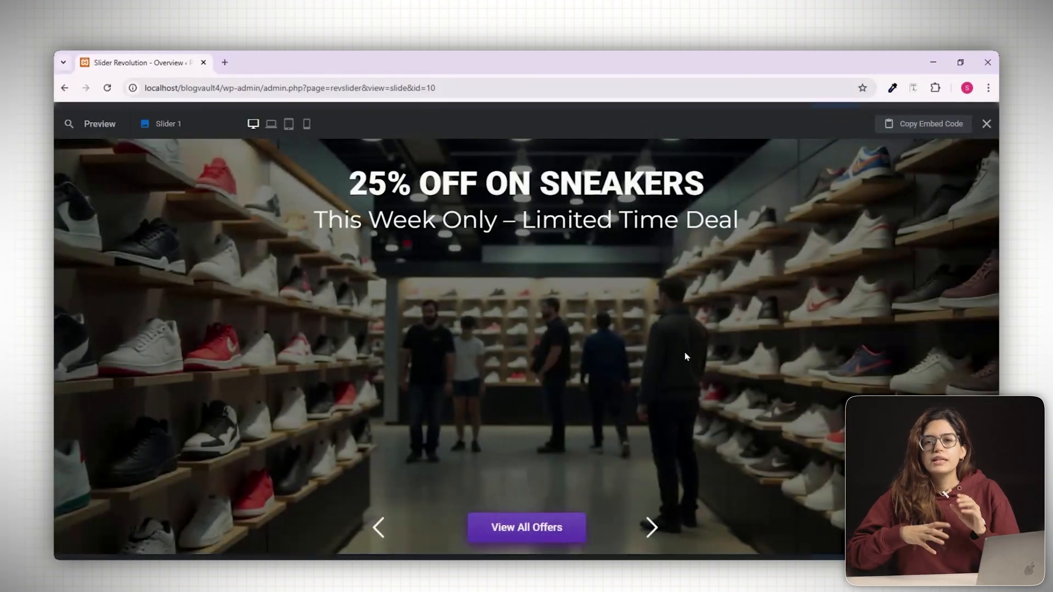
pyautogui.moveTo(405, 520)
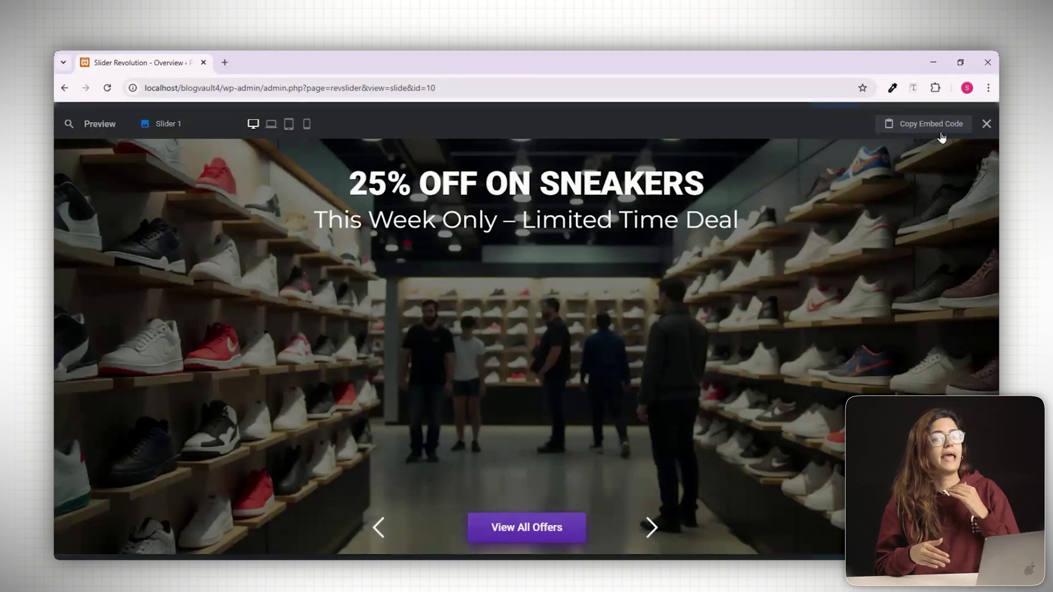
# Close the preview and switch to editing the Global Layers
pyautogui.click(986, 124)
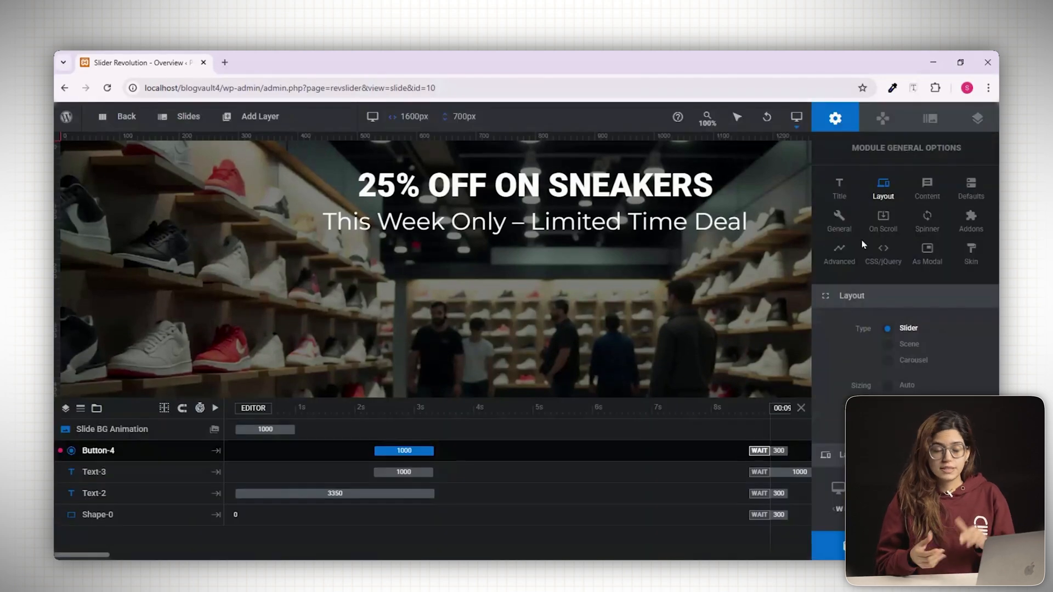
pyautogui.click(189, 116)
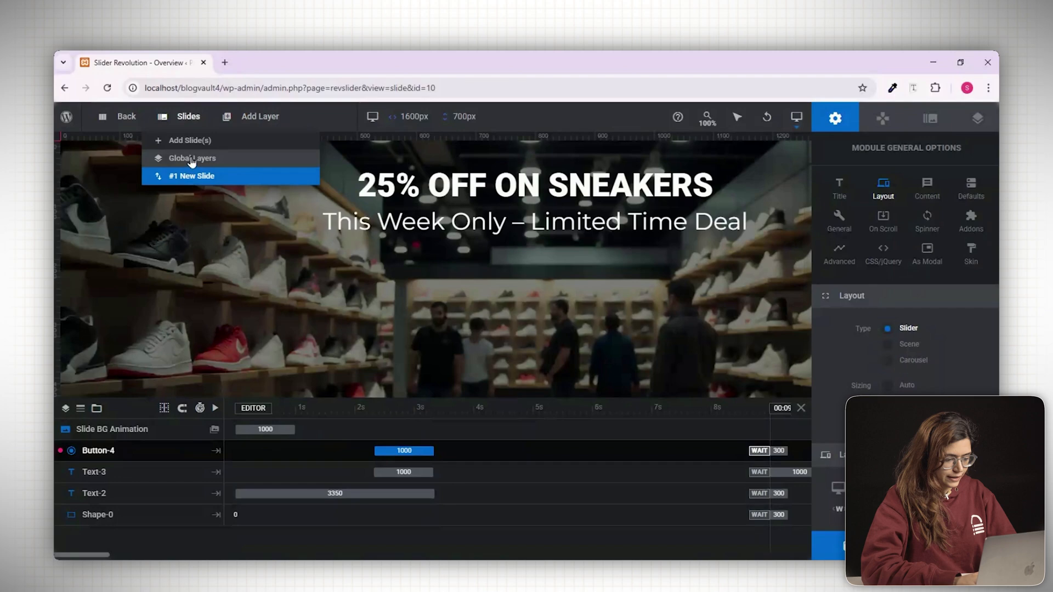
pyautogui.click(192, 158)
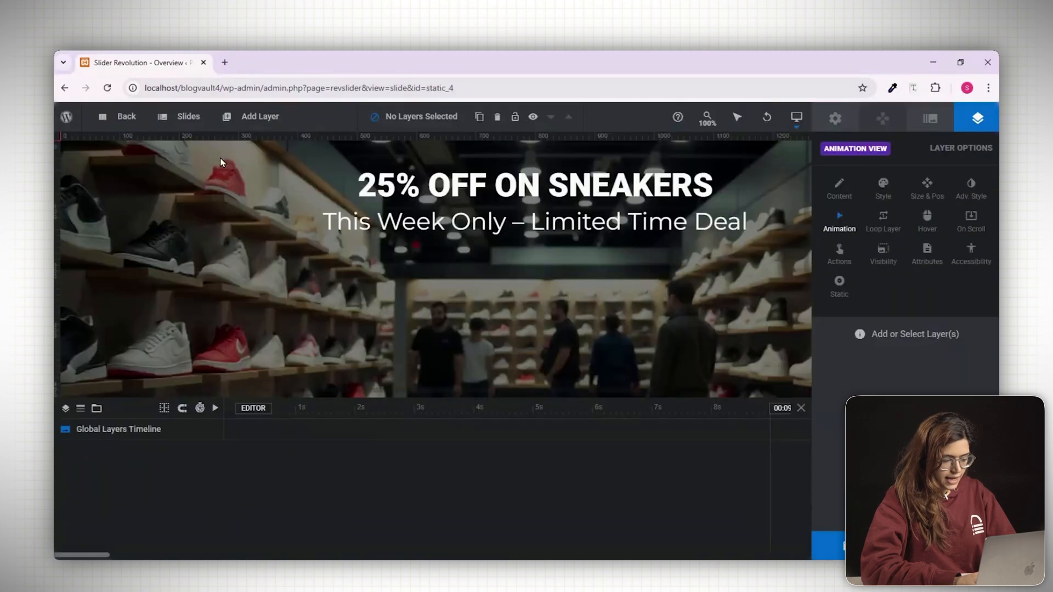
# Import the shape, headline, subtitle and button layers from the slide into the global layers
pyautogui.click(258, 116)
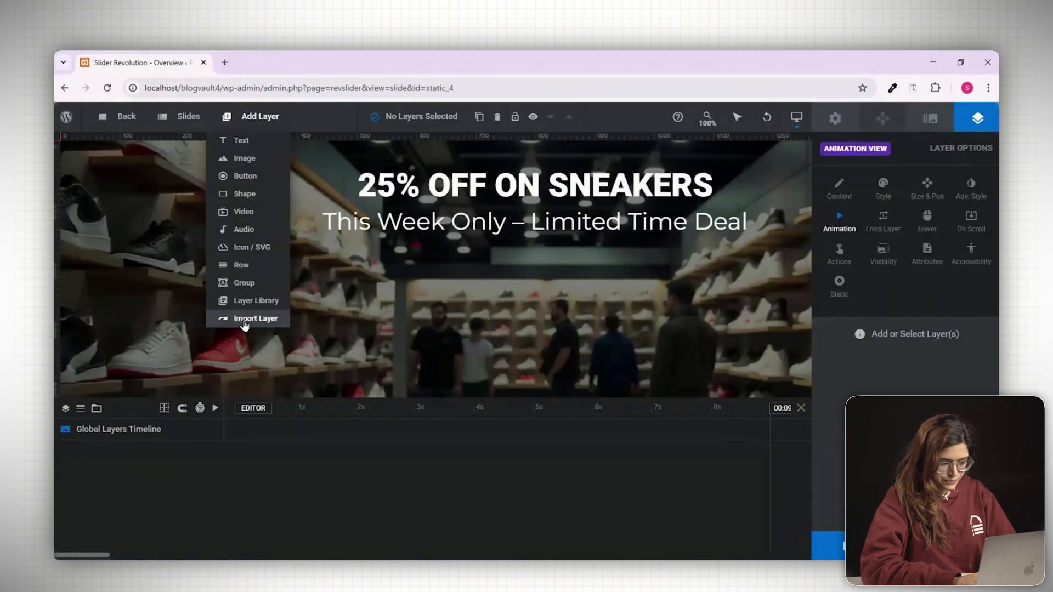
pyautogui.click(255, 318)
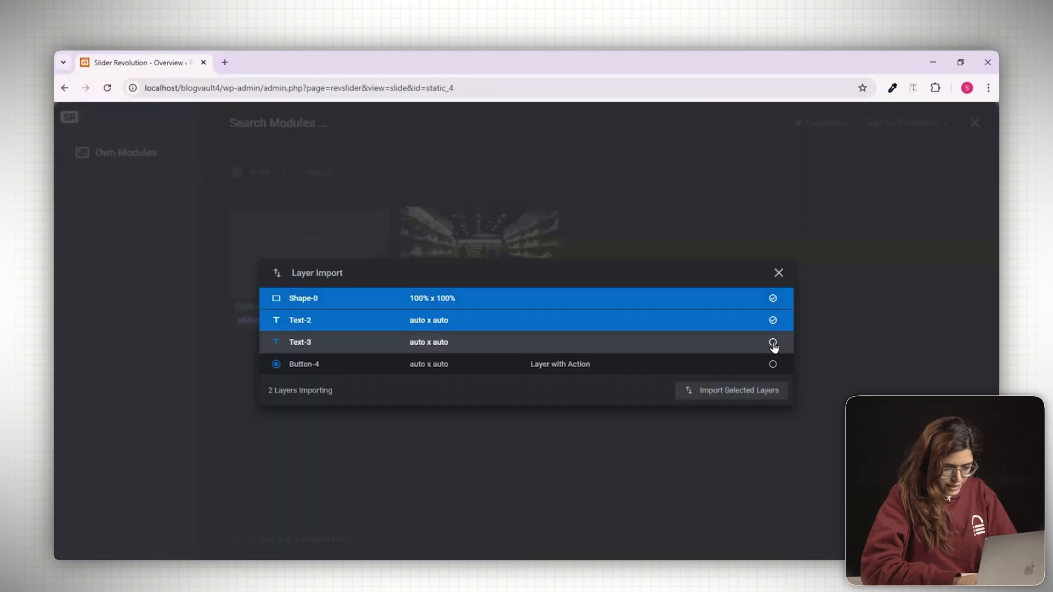
pyautogui.click(731, 390)
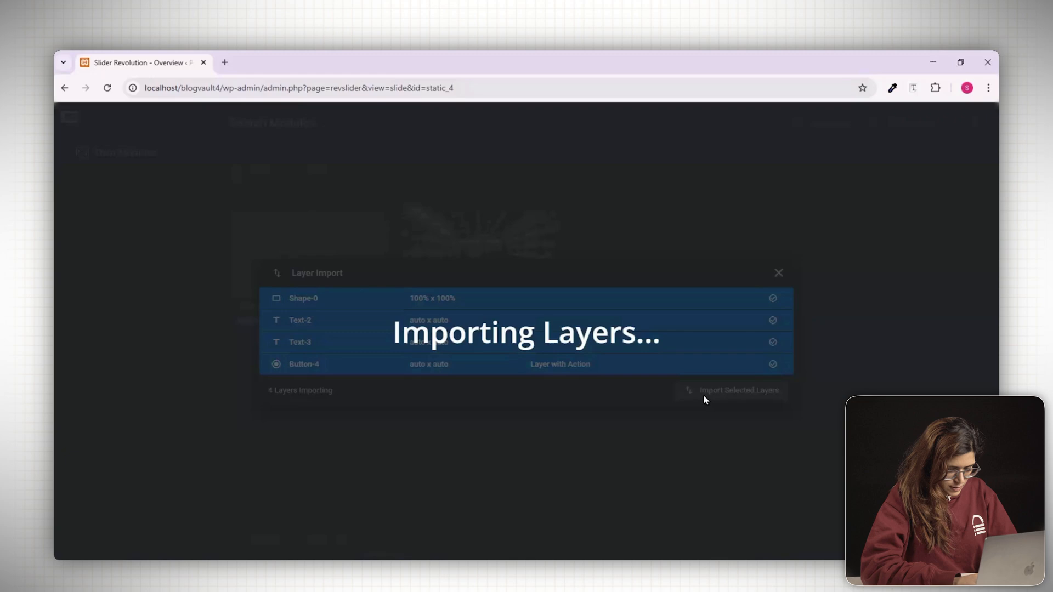
pyautogui.click(737, 390)
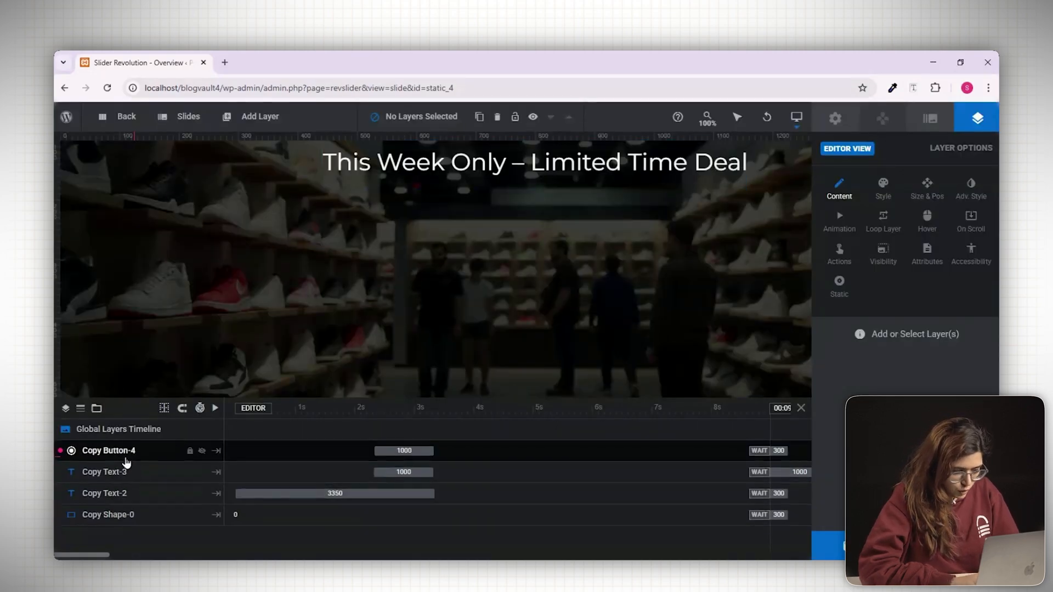
# Add a 'Top Trending Sneakers' text layer with a 1200 ms in-animation to the slide
pyautogui.click(181, 116)
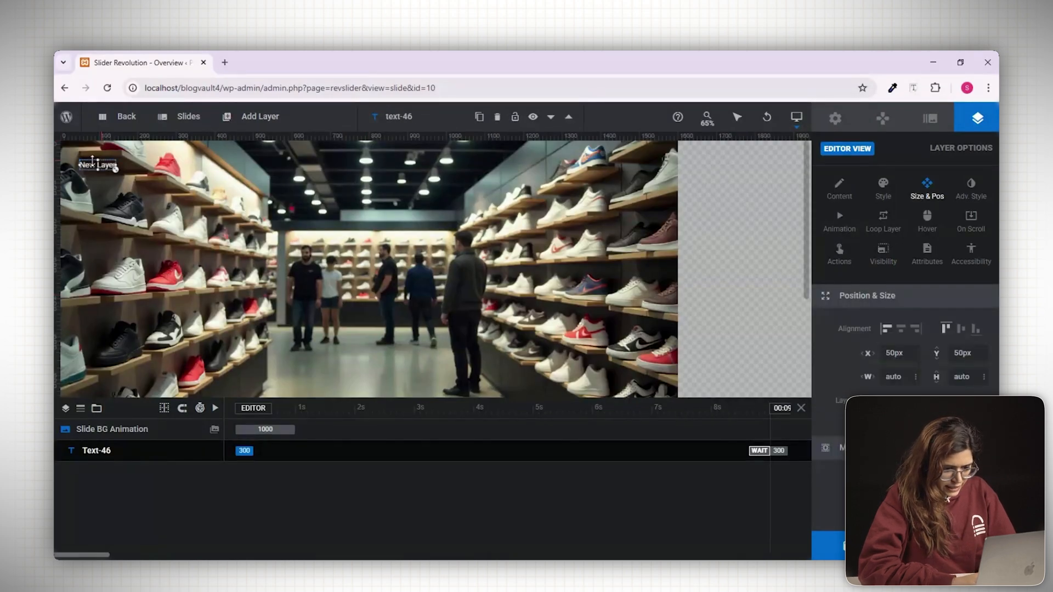
pyautogui.click(839, 220)
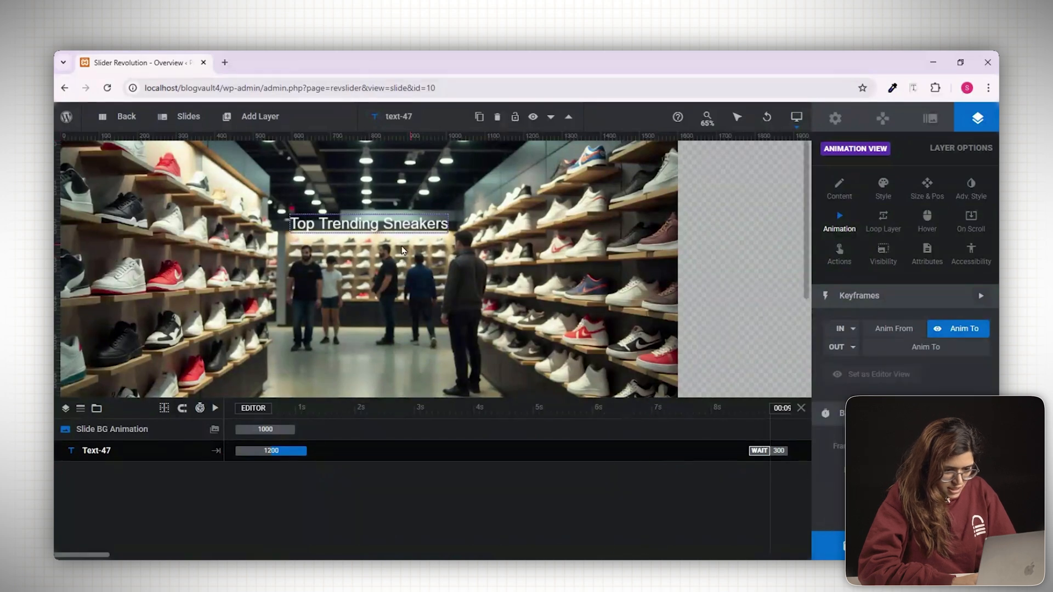
pyautogui.click(189, 117)
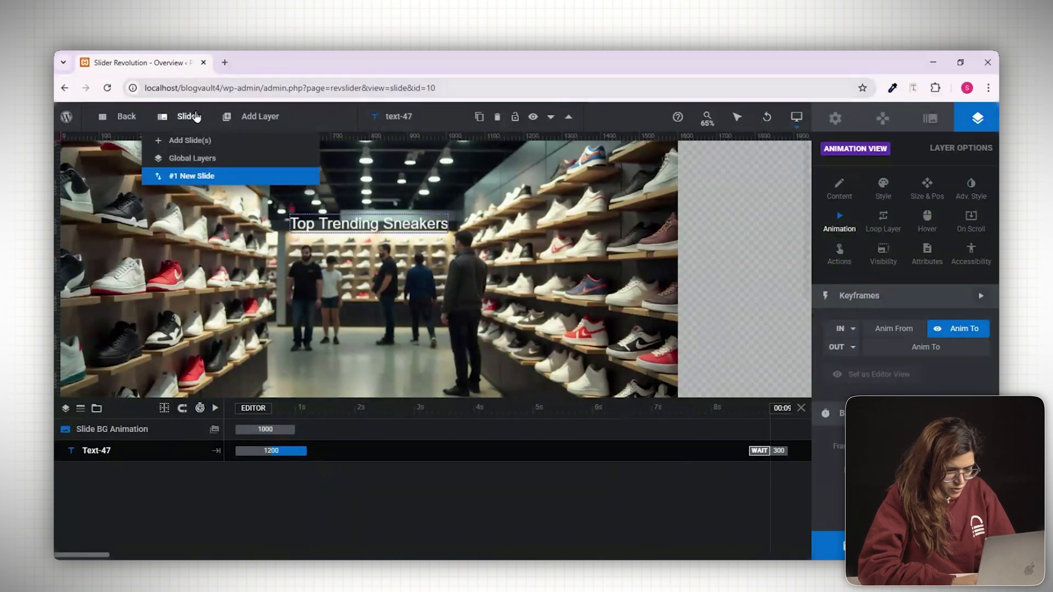
pyautogui.click(260, 117)
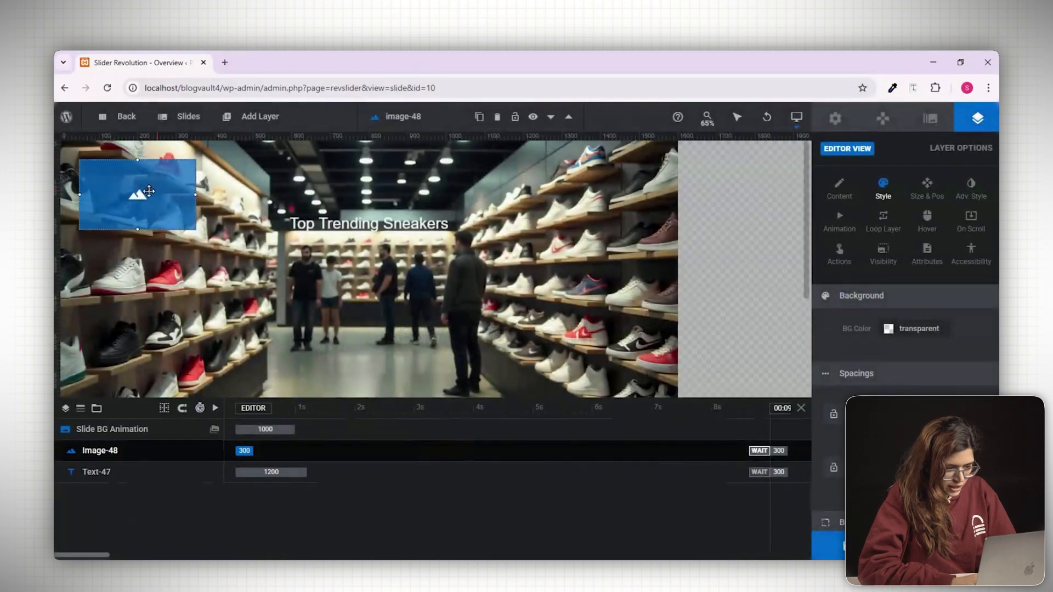
# Reposition the sneaker image card, select it with its caption and duplicate them for the product cards
pyautogui.click(926, 186)
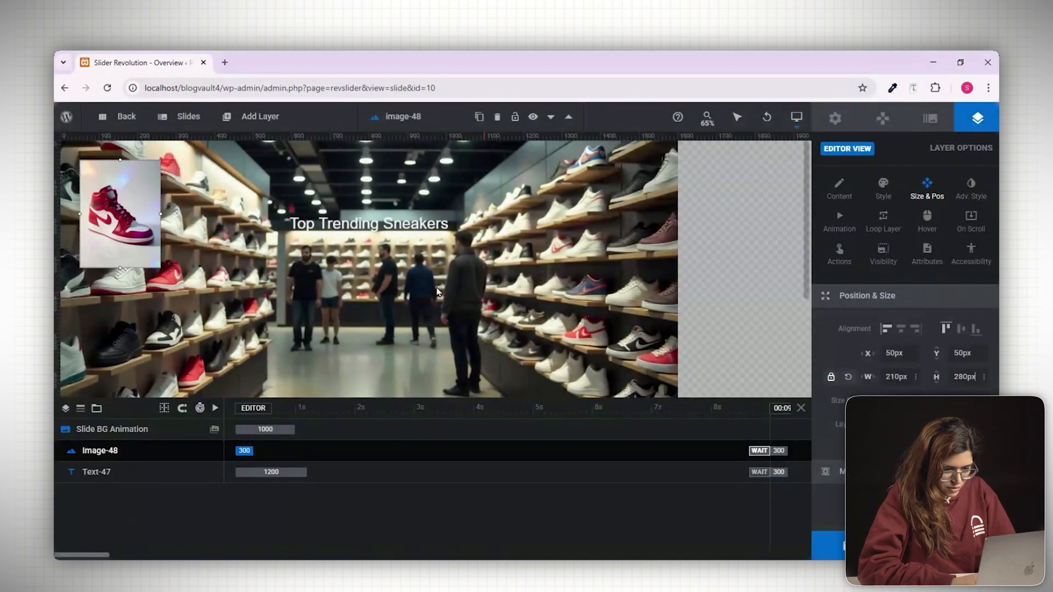
pyautogui.moveTo(119, 211); pyautogui.dragTo(366, 309)
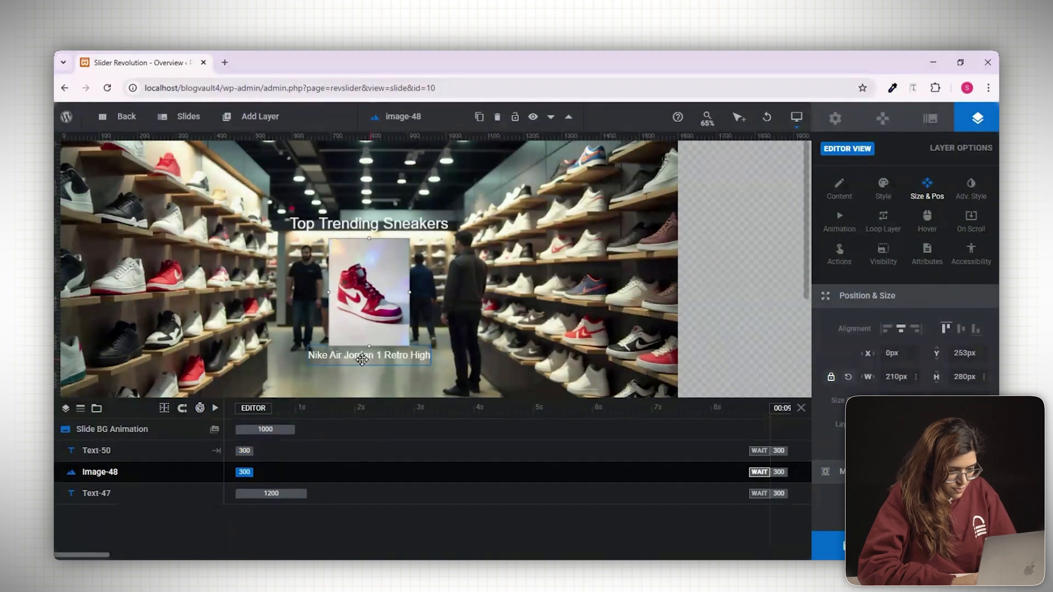
pyautogui.click(369, 223)
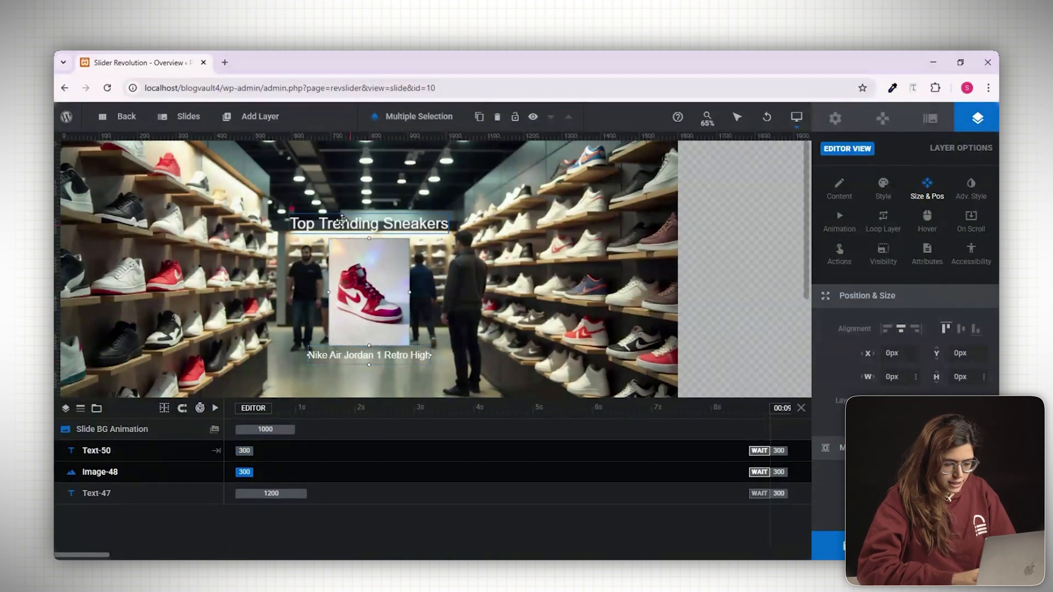
pyautogui.click(479, 117)
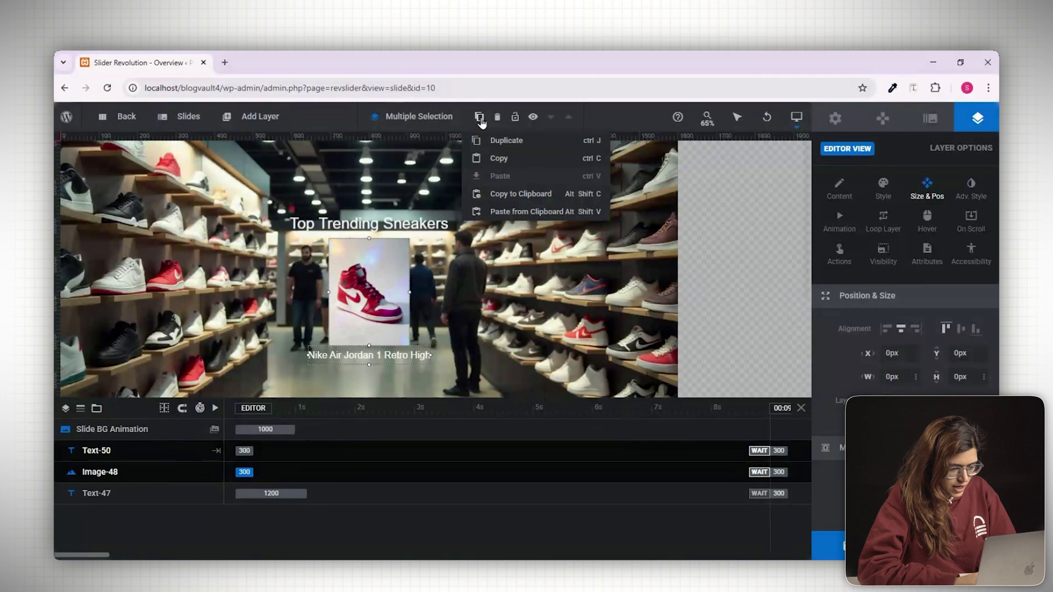
pyautogui.moveTo(506, 141)
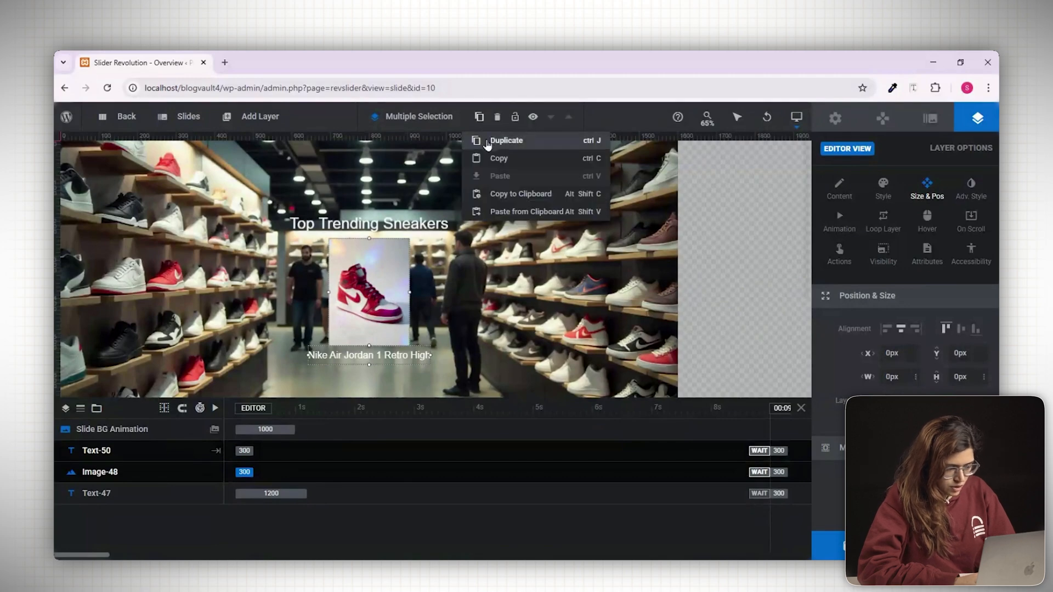
pyautogui.click(506, 141)
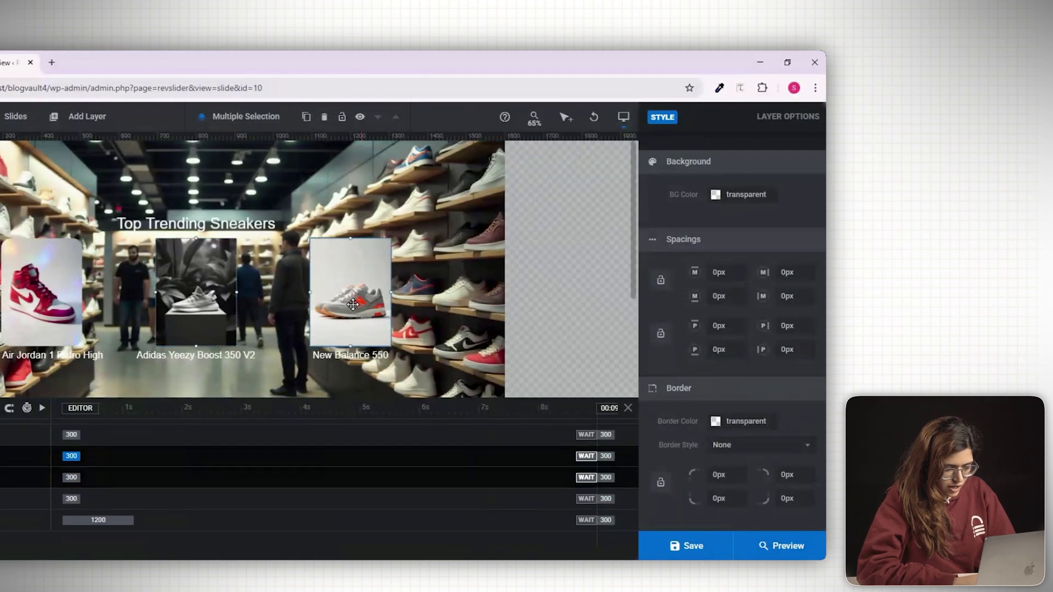
# Link the card's corner radii and give it a click action opening the /shop simple link
pyautogui.click(718, 475)
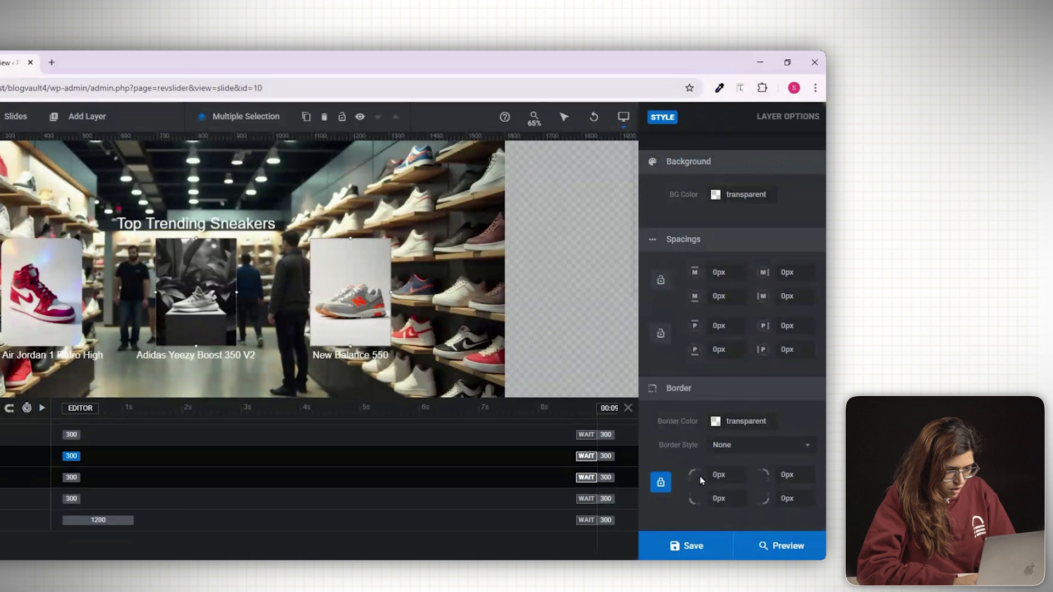
pyautogui.click(781, 545)
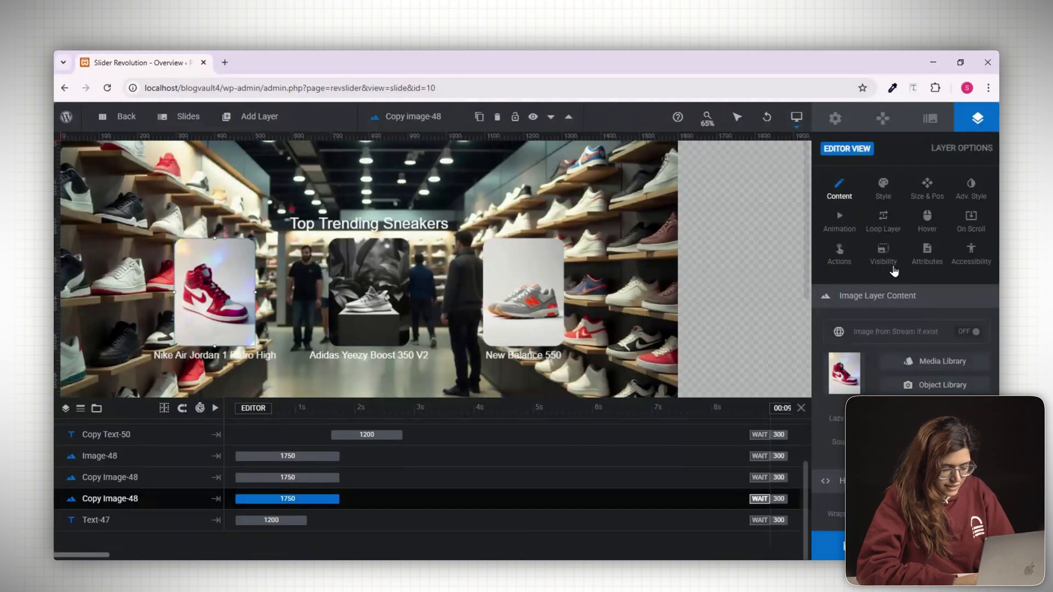
pyautogui.click(838, 253)
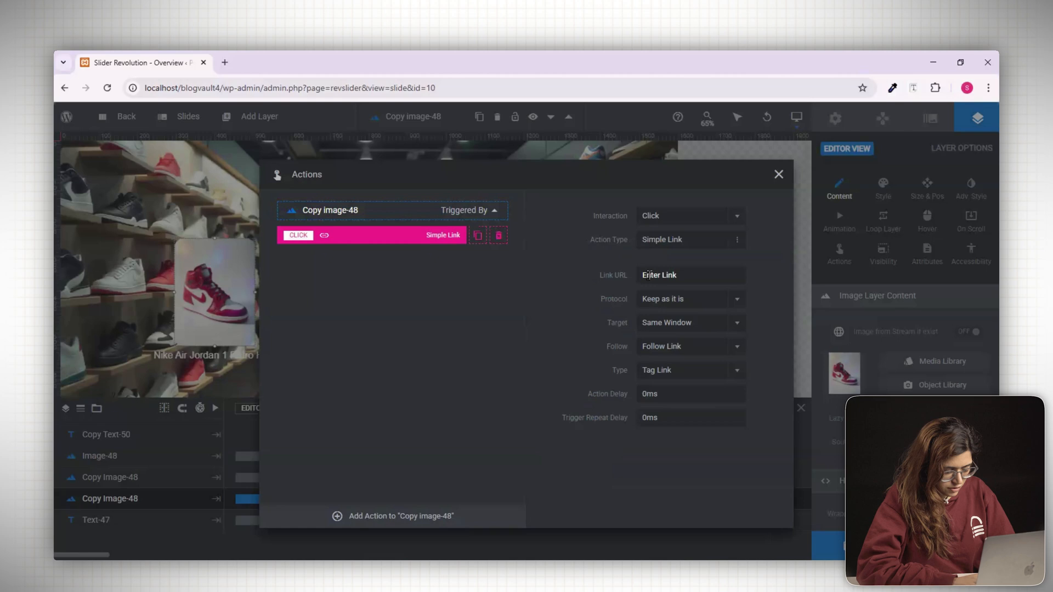
pyautogui.write('/')
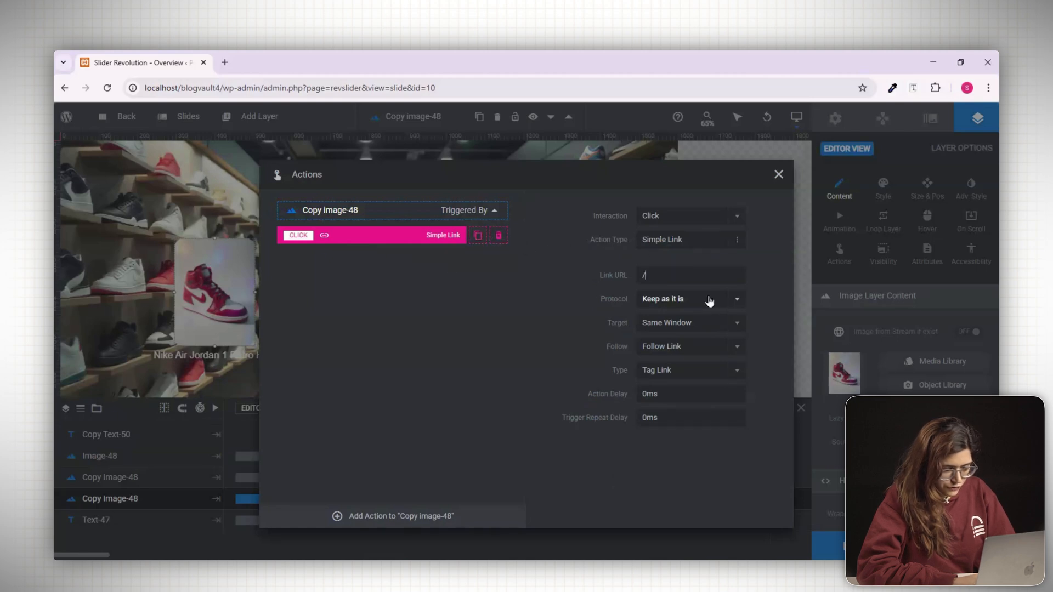
pyautogui.write('shop')
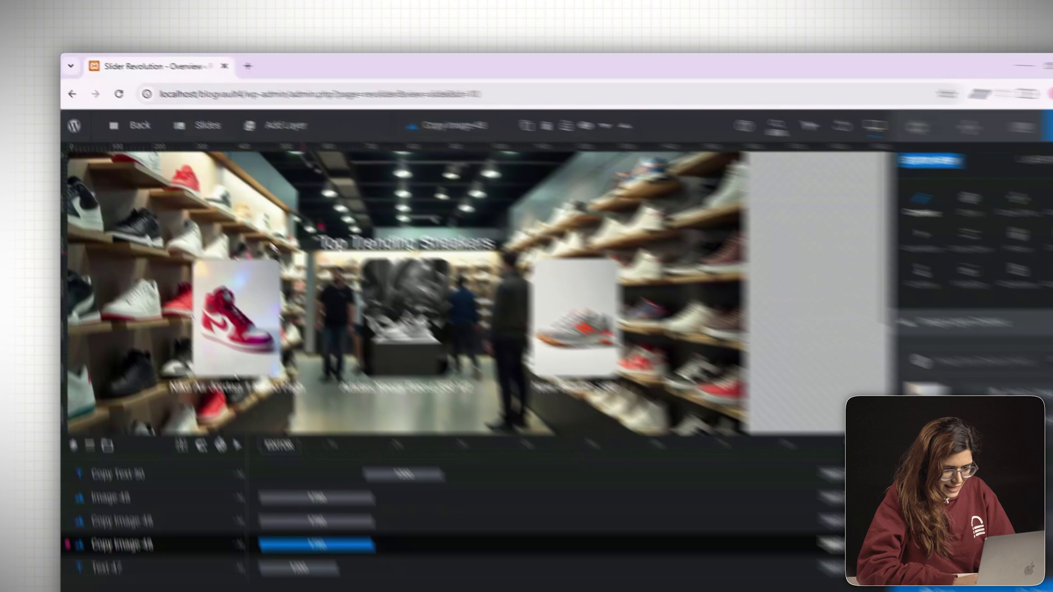
# Duplicate #1 New Slide from the Slides menu, then switch to the Elementor demo page
pyautogui.click(287, 160)
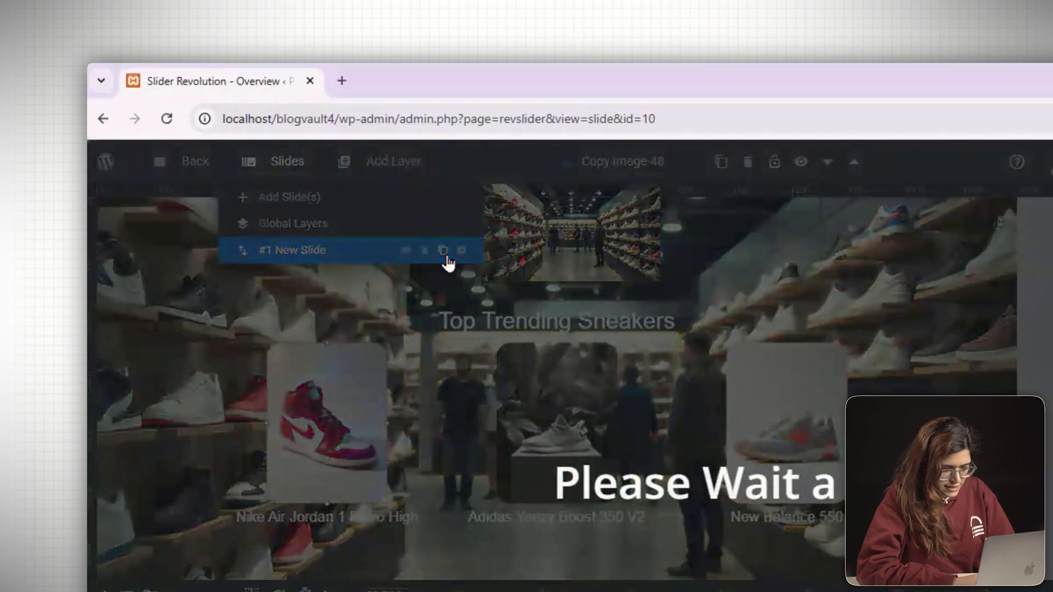
pyautogui.click(291, 251)
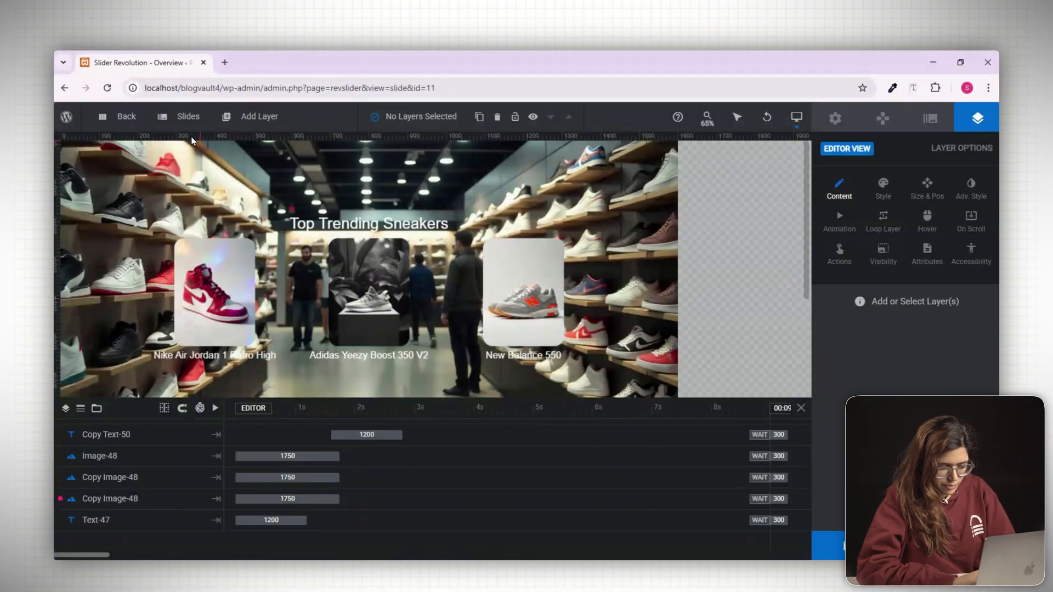
pyautogui.click(187, 116)
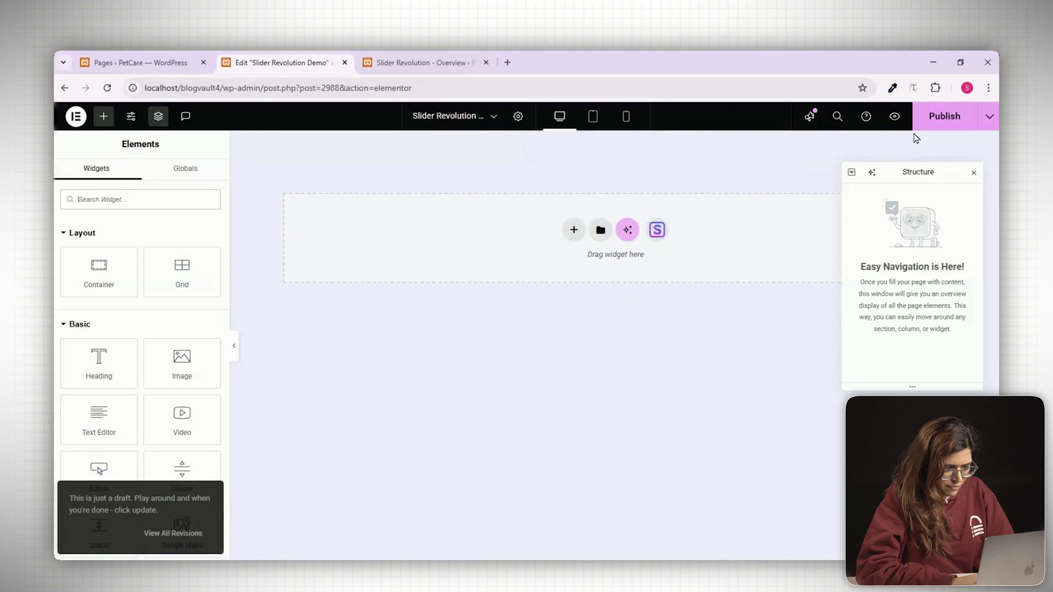
# Add a flexbox container holding the Slider Revolution 6 widget set to Slider 1
pyautogui.click(573, 229)
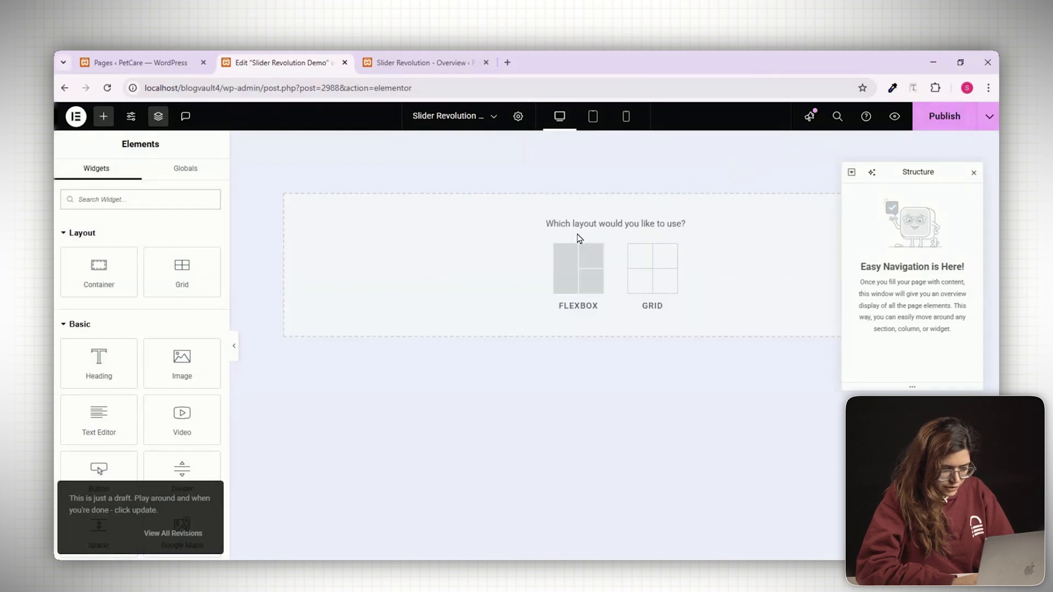
pyautogui.click(577, 270)
pyautogui.write('s')
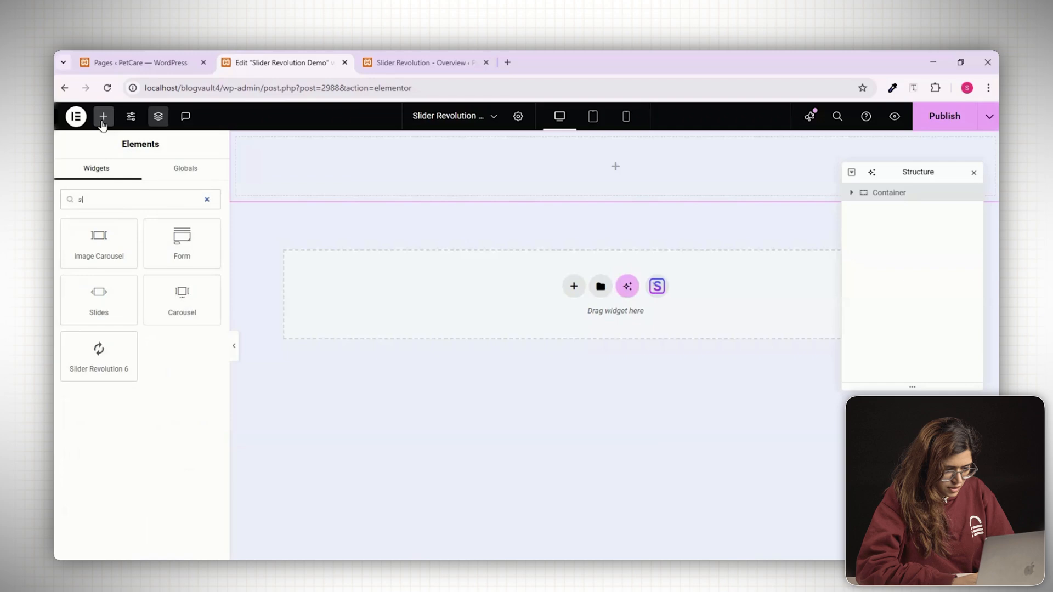
pyautogui.write('lider')
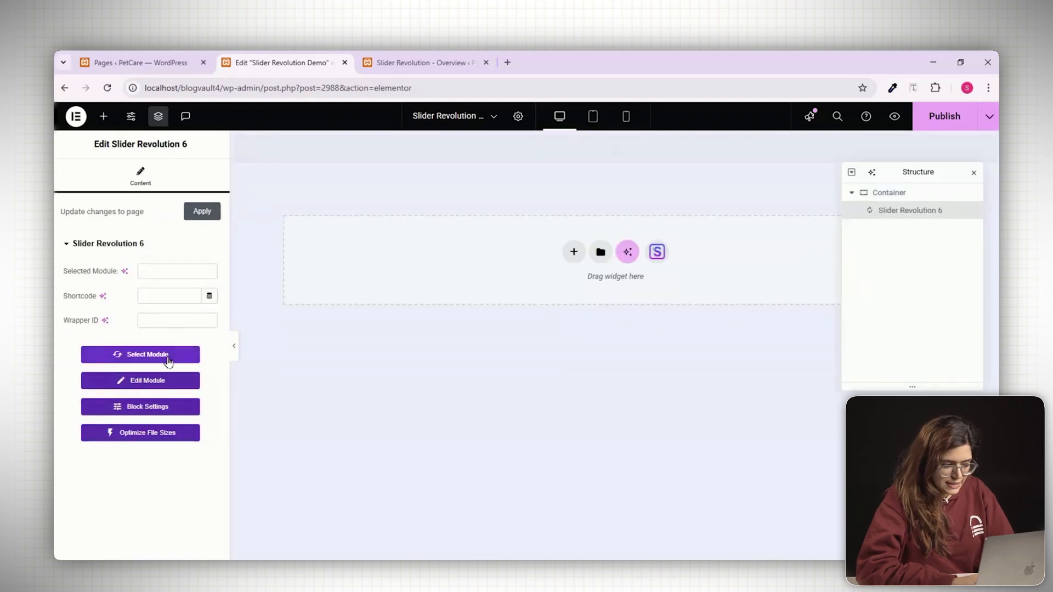
pyautogui.click(140, 354)
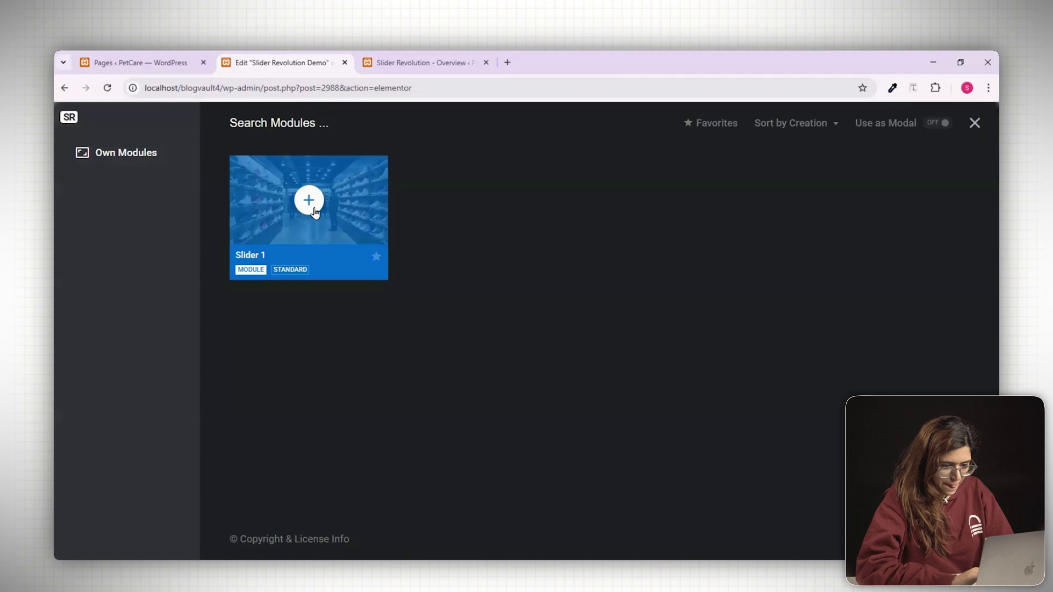
pyautogui.click(308, 199)
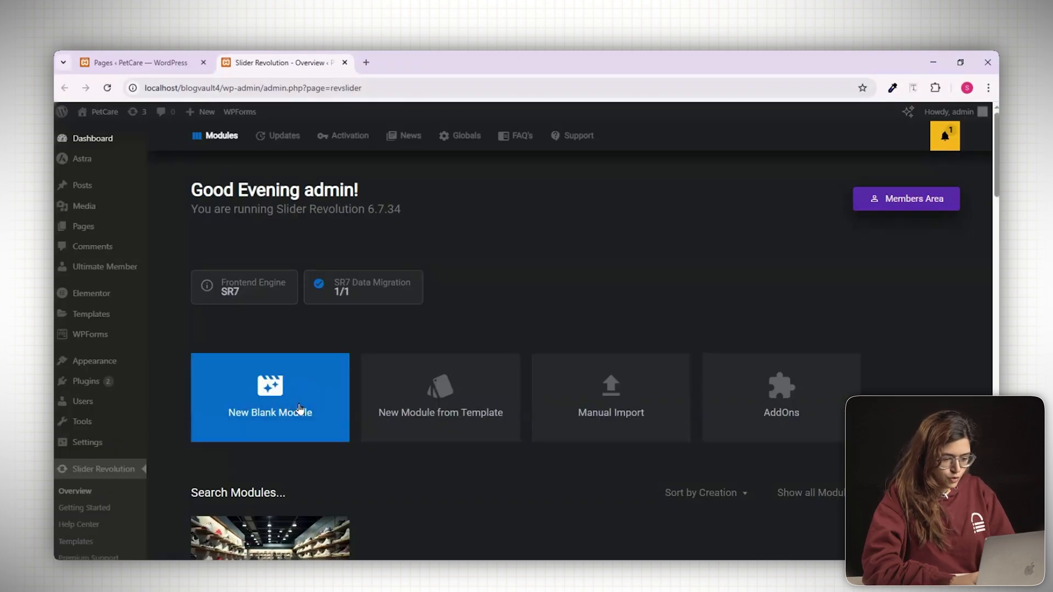
# Filter templates to sliders and install Zero Point – Energy Drink as a new module
pyautogui.click(270, 397)
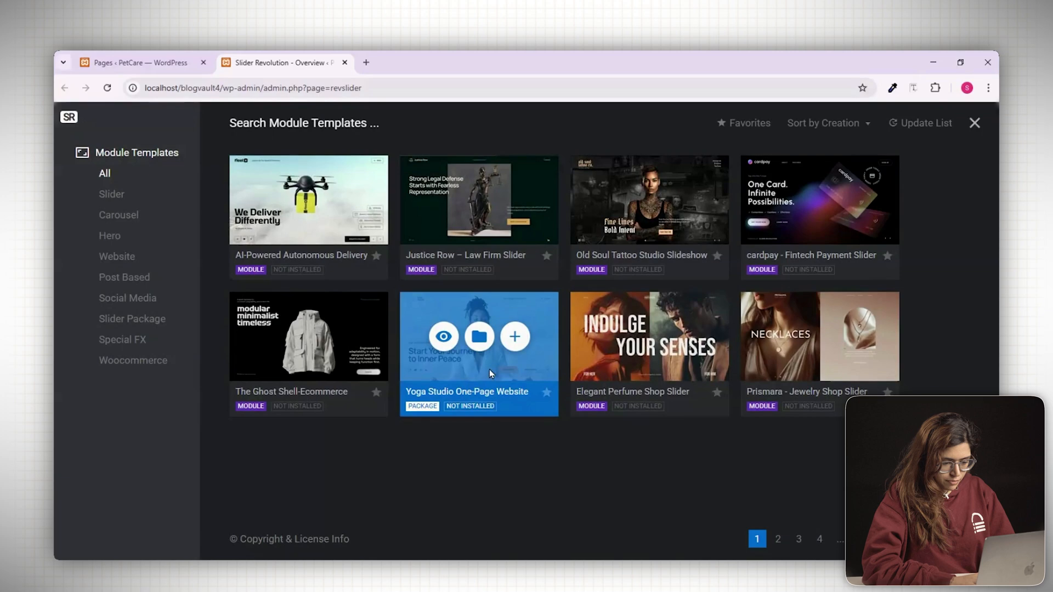
pyautogui.click(112, 195)
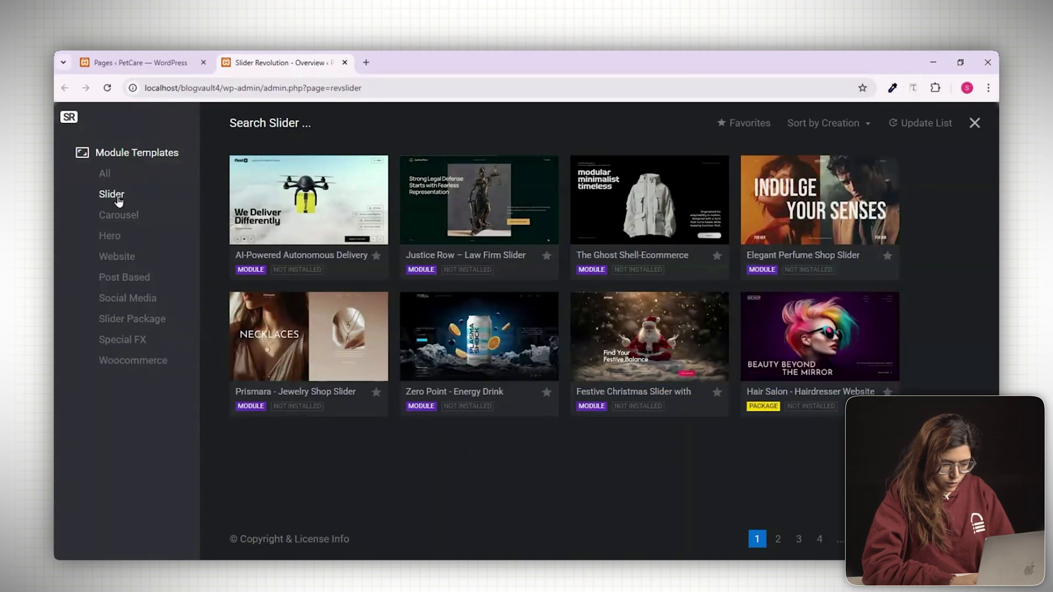
pyautogui.moveTo(478, 336)
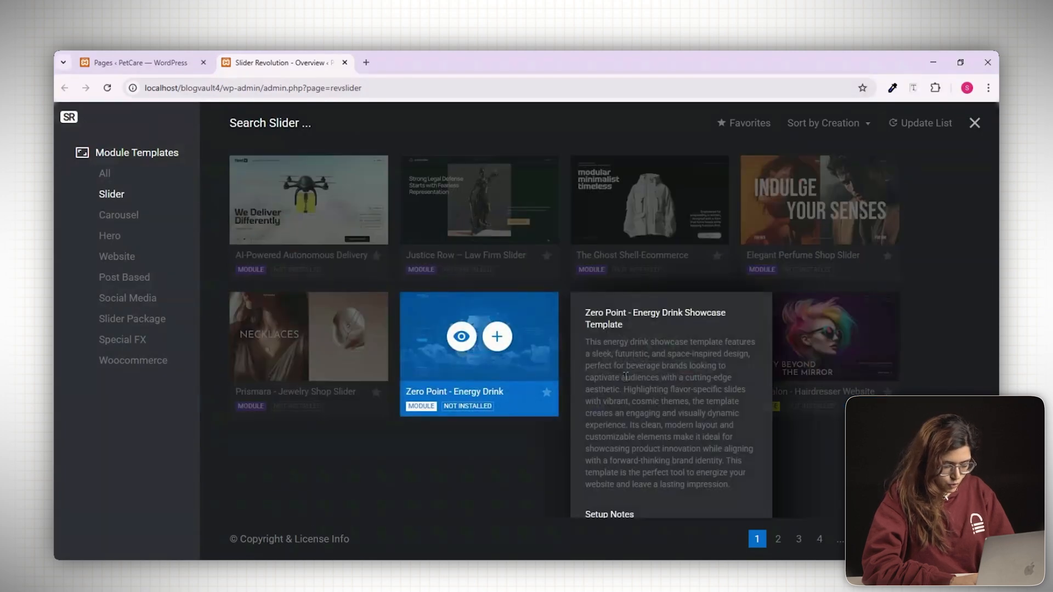
pyautogui.click(496, 336)
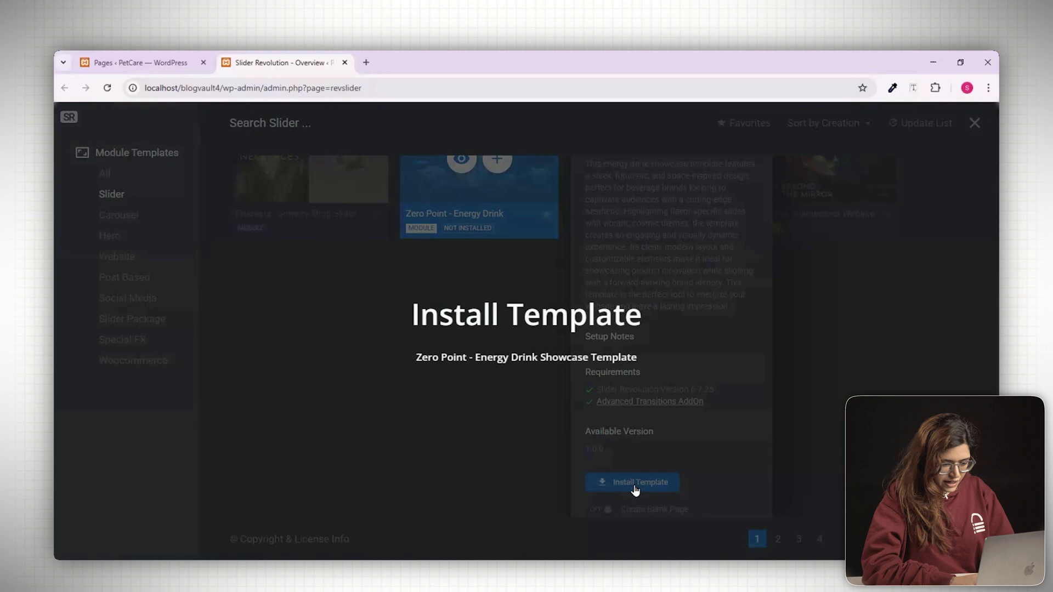
pyautogui.click(631, 482)
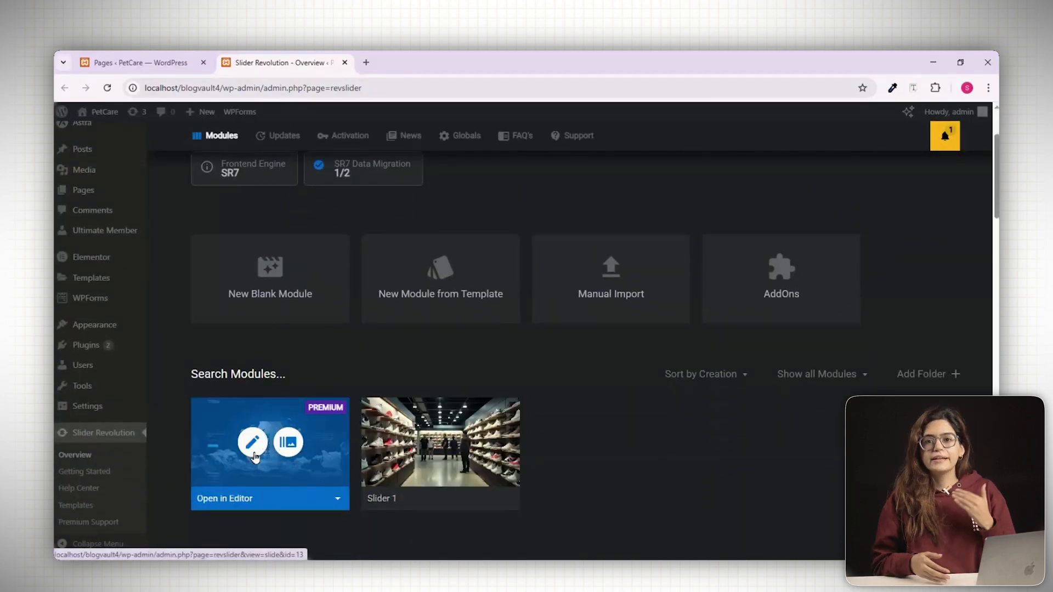
# Open the Zero Point module in the editor and list its four drink-flavour slides
pyautogui.click(254, 442)
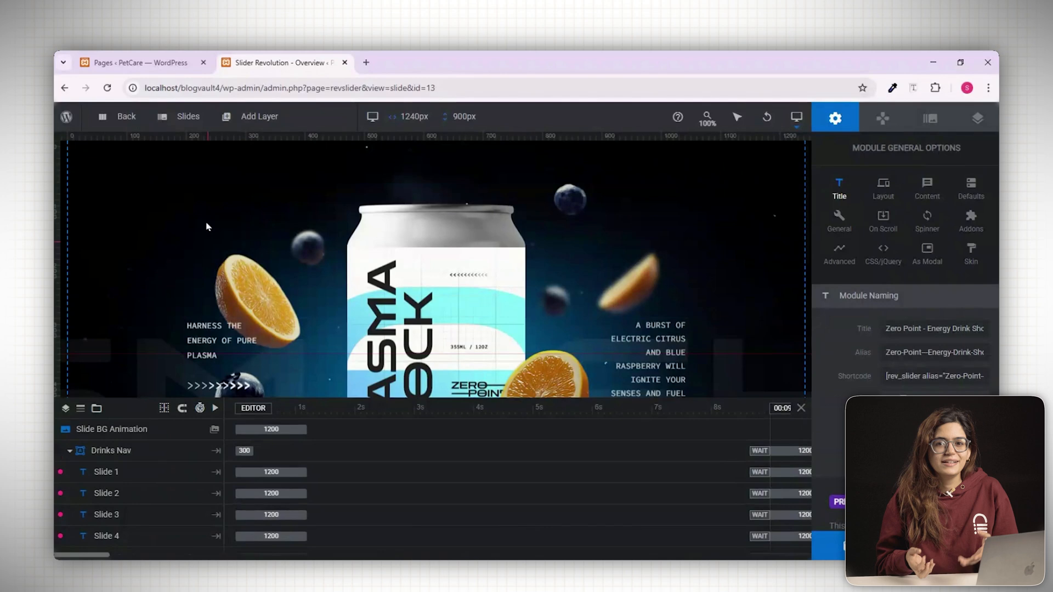
pyautogui.click(188, 116)
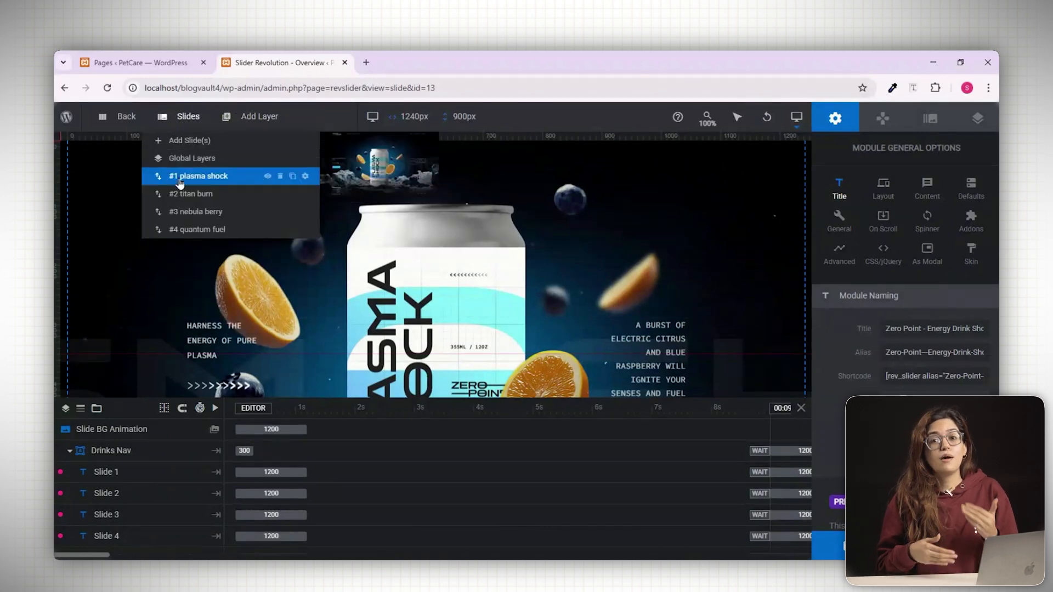
pyautogui.moveTo(195, 211)
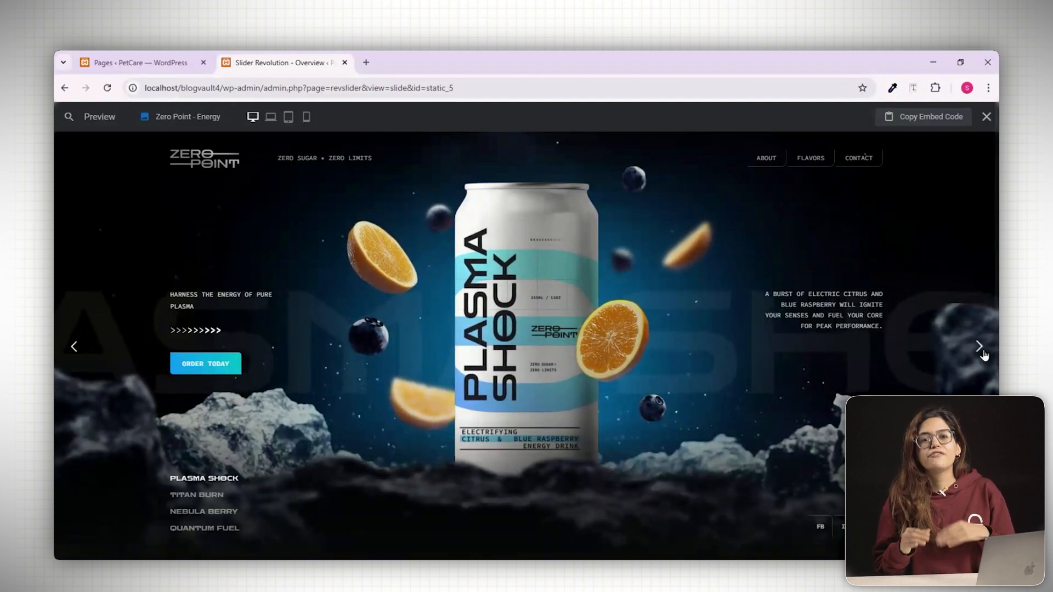
# Advance the preview twice, from Plasma Shock to Titan Burn to Nebula Berry
pyautogui.click(980, 346)
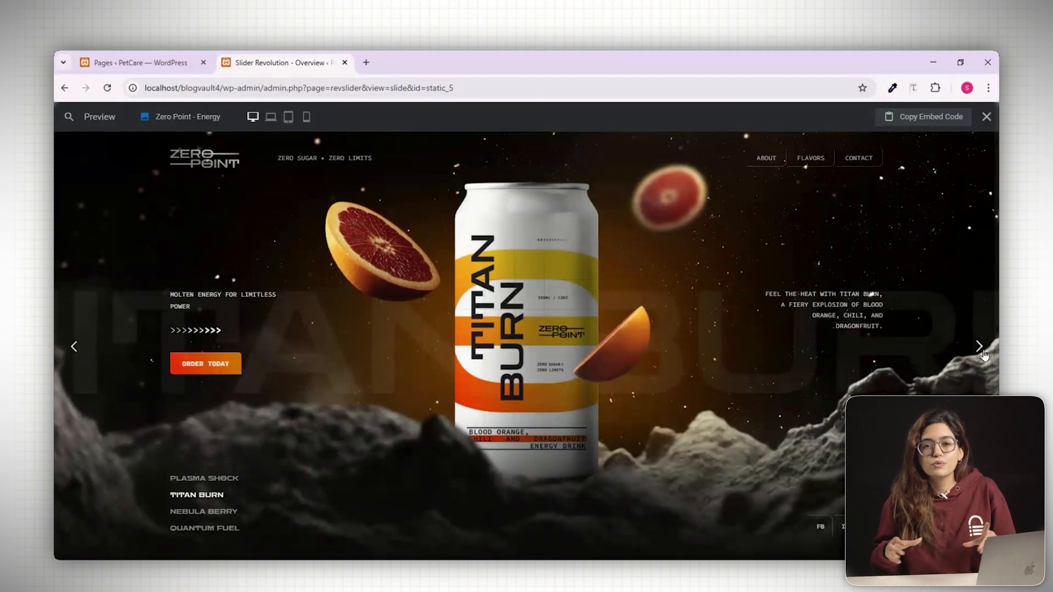
pyautogui.click(979, 346)
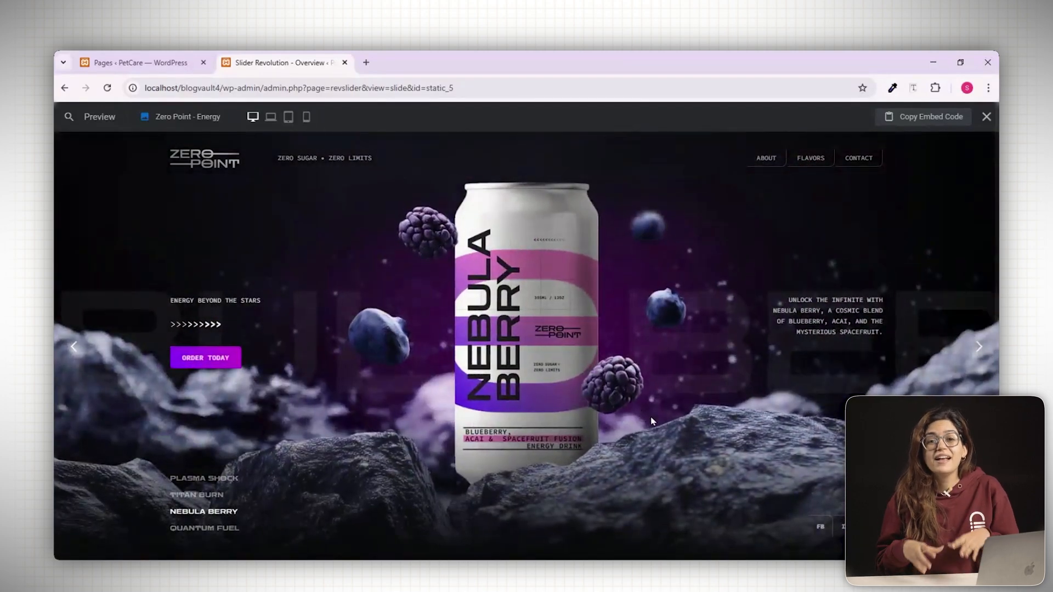